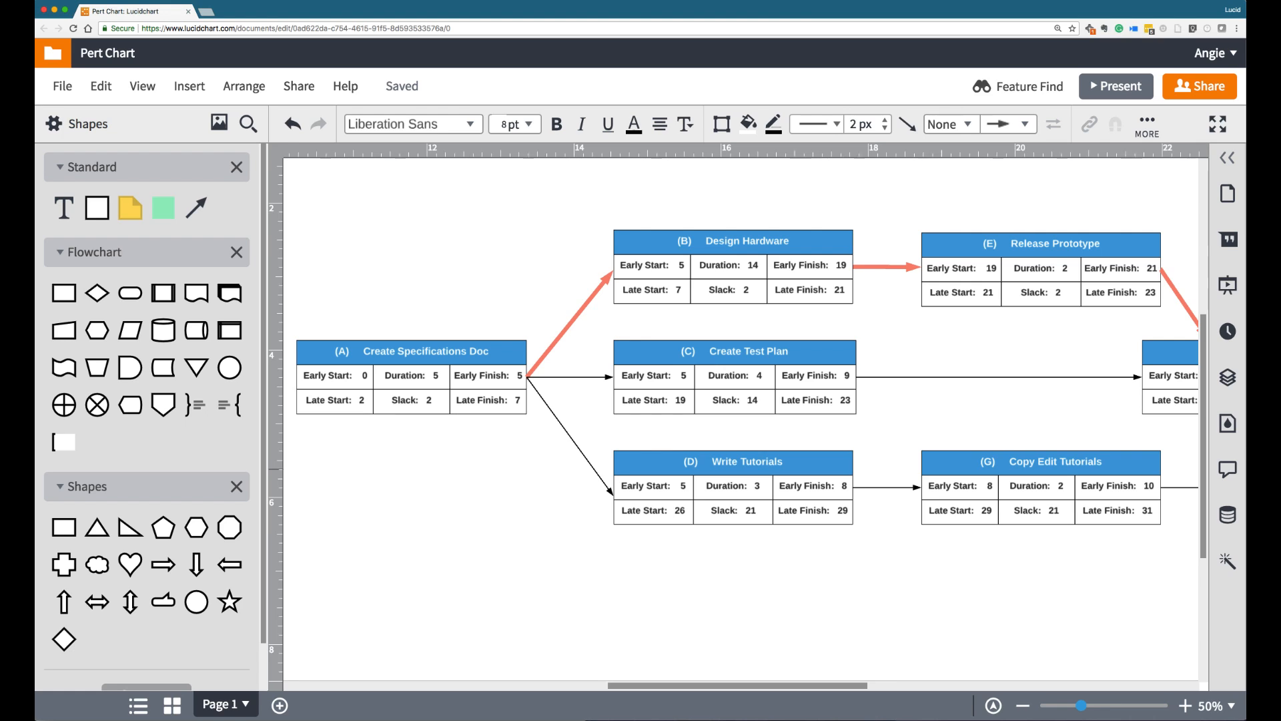
- Inspect the Copy Edit Tutorials activity box, then deselect it and scroll the chart right
left_click(1055, 462)
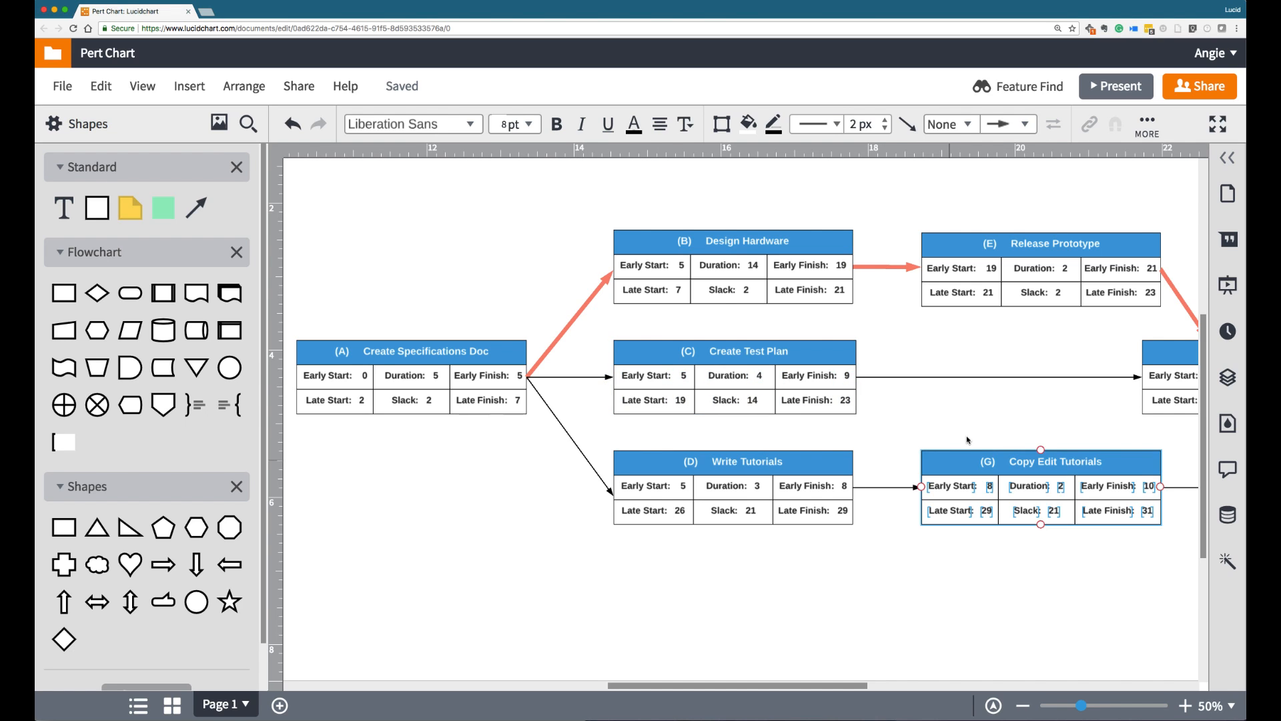
left_click(1003, 422)
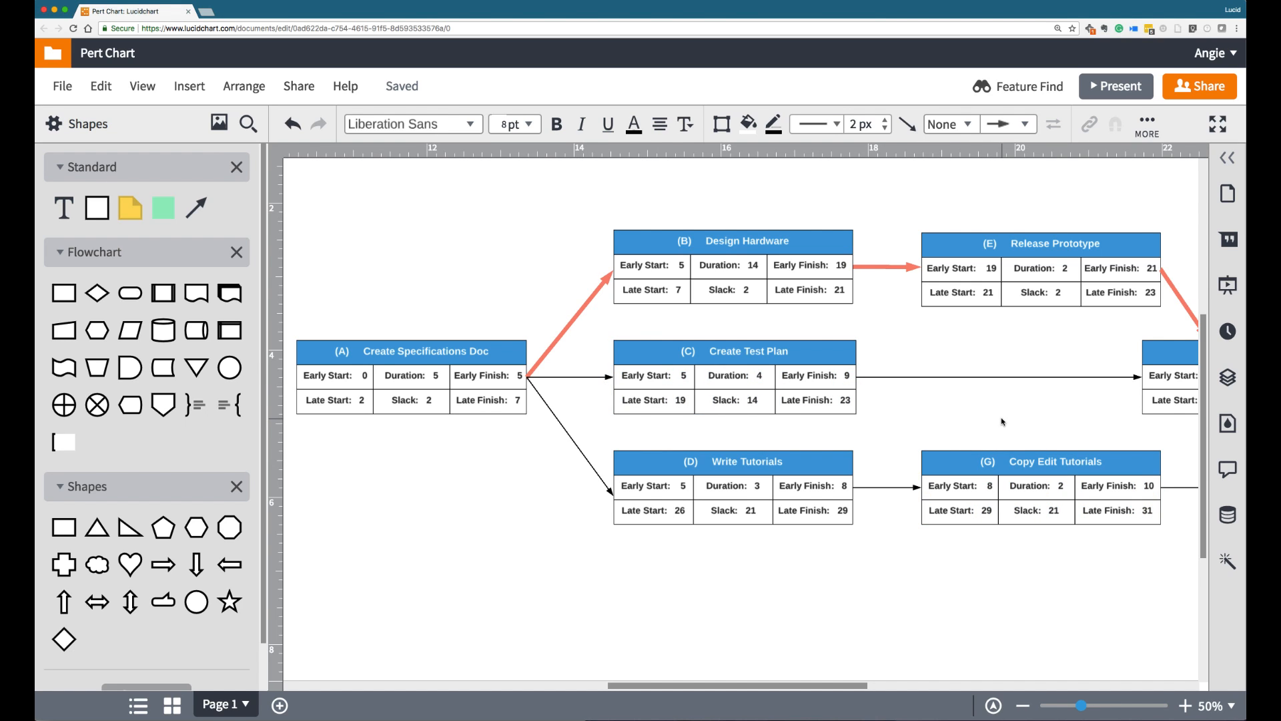
scroll("right", 3)
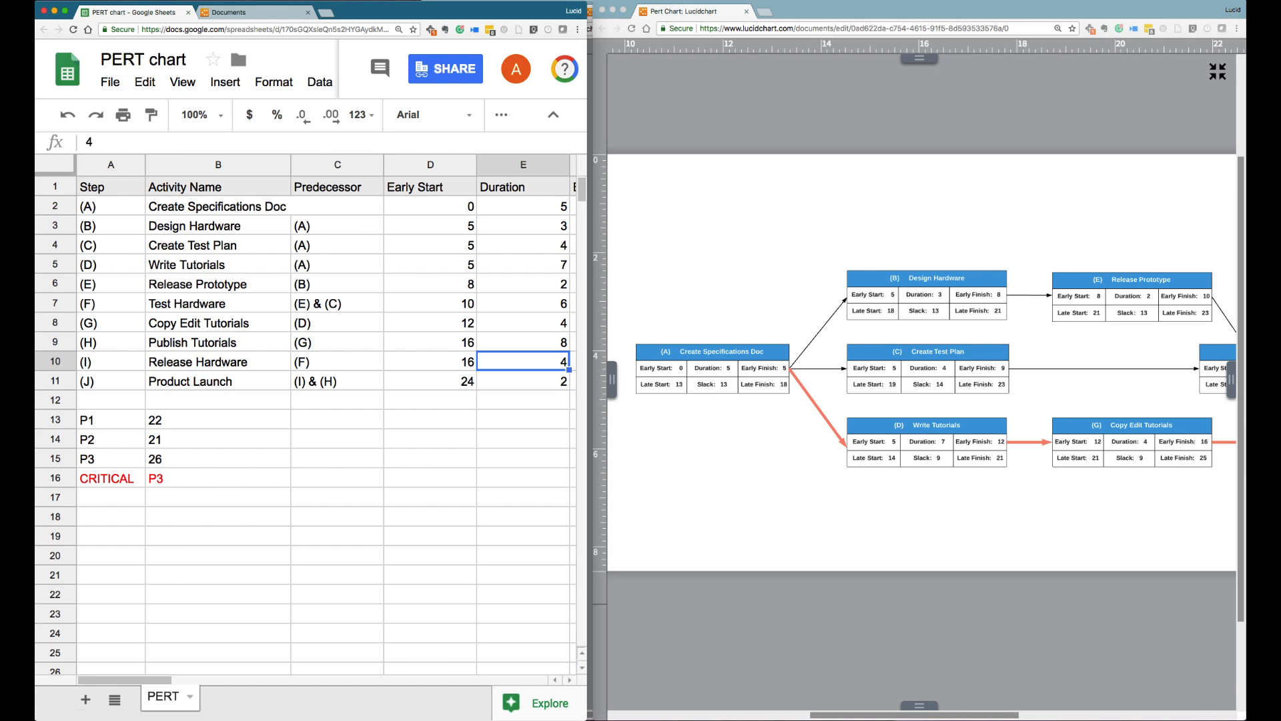
mouse_move(351, 425)
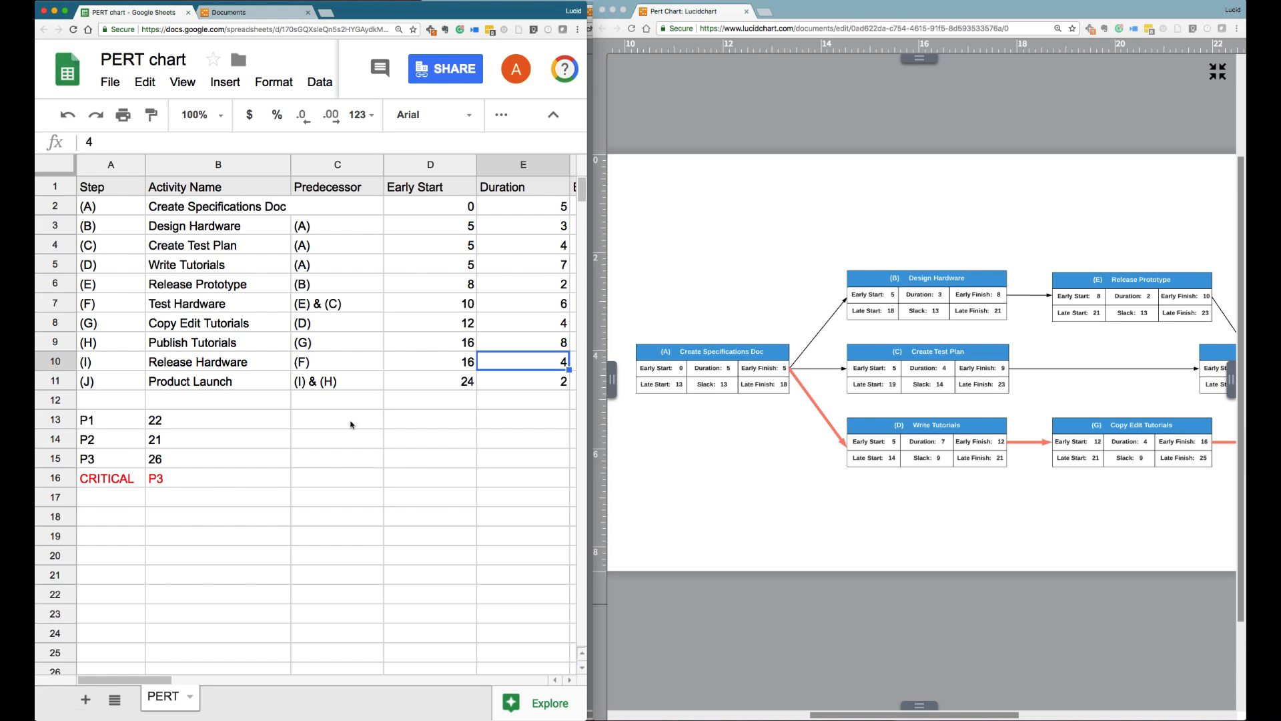
mouse_move(1215, 73)
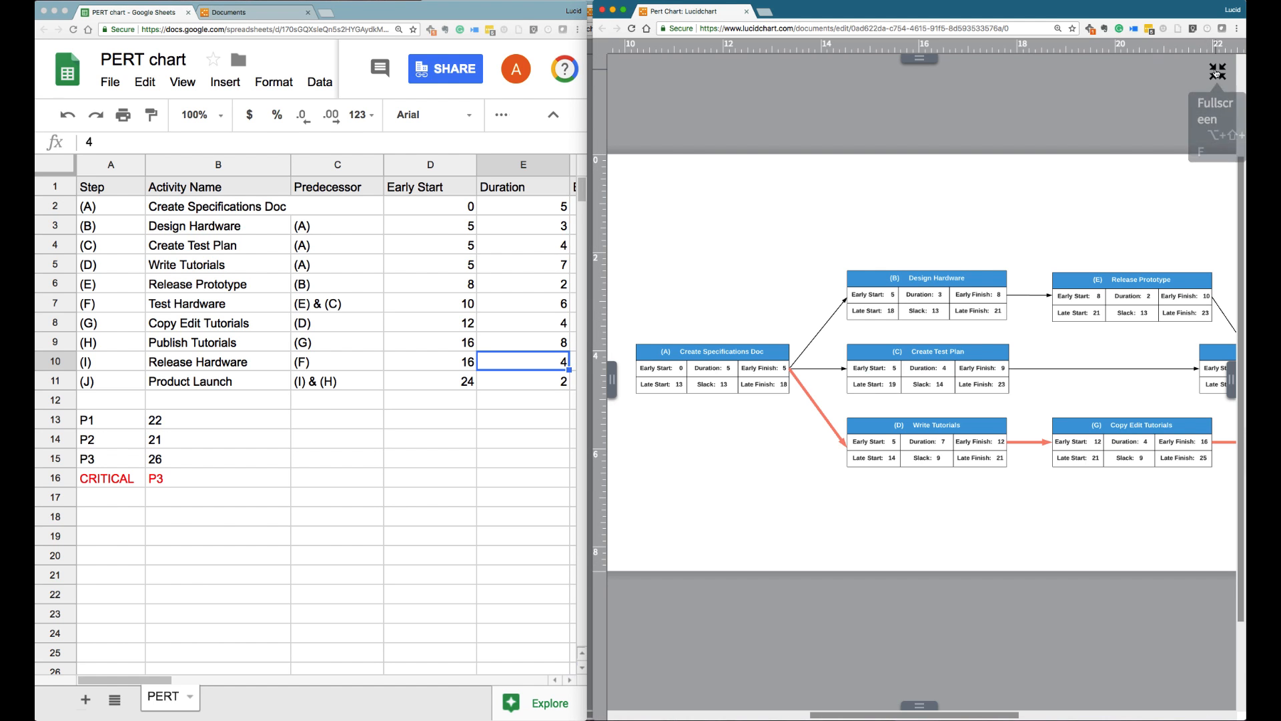
left_click(1214, 70)
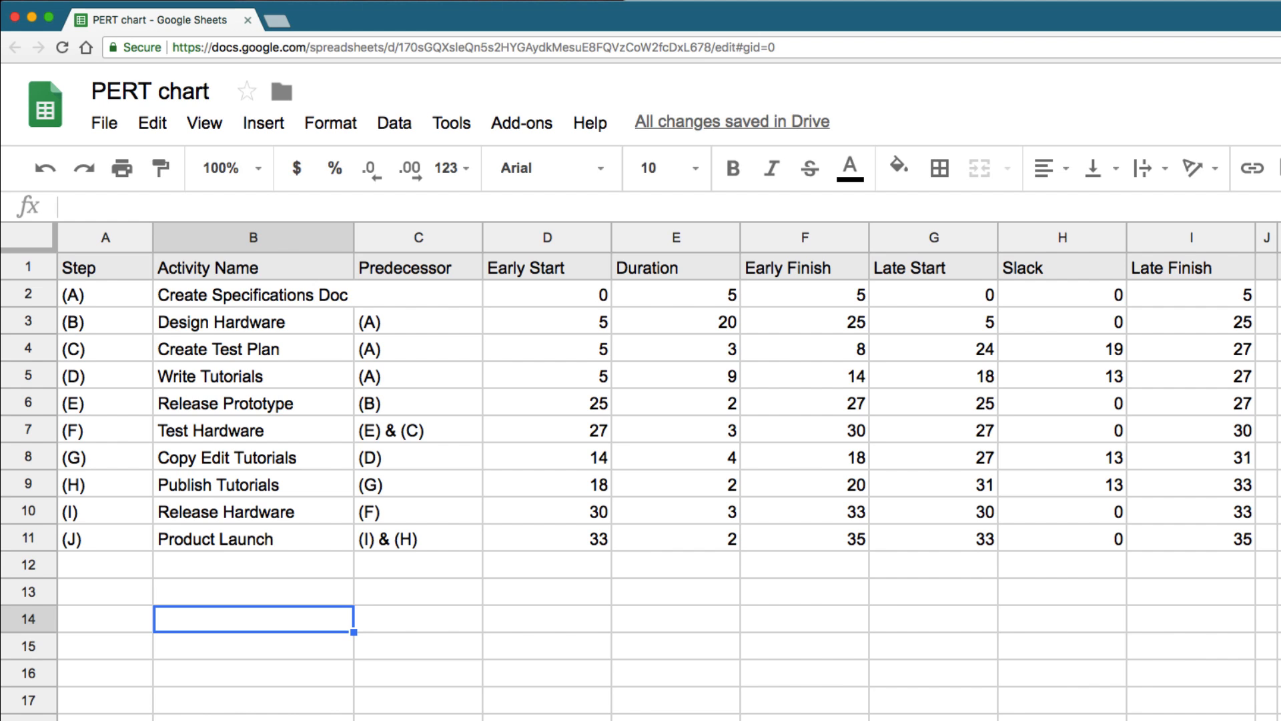
- Select a cell in the PERT chart activity table in Google Sheets
left_click(253, 430)
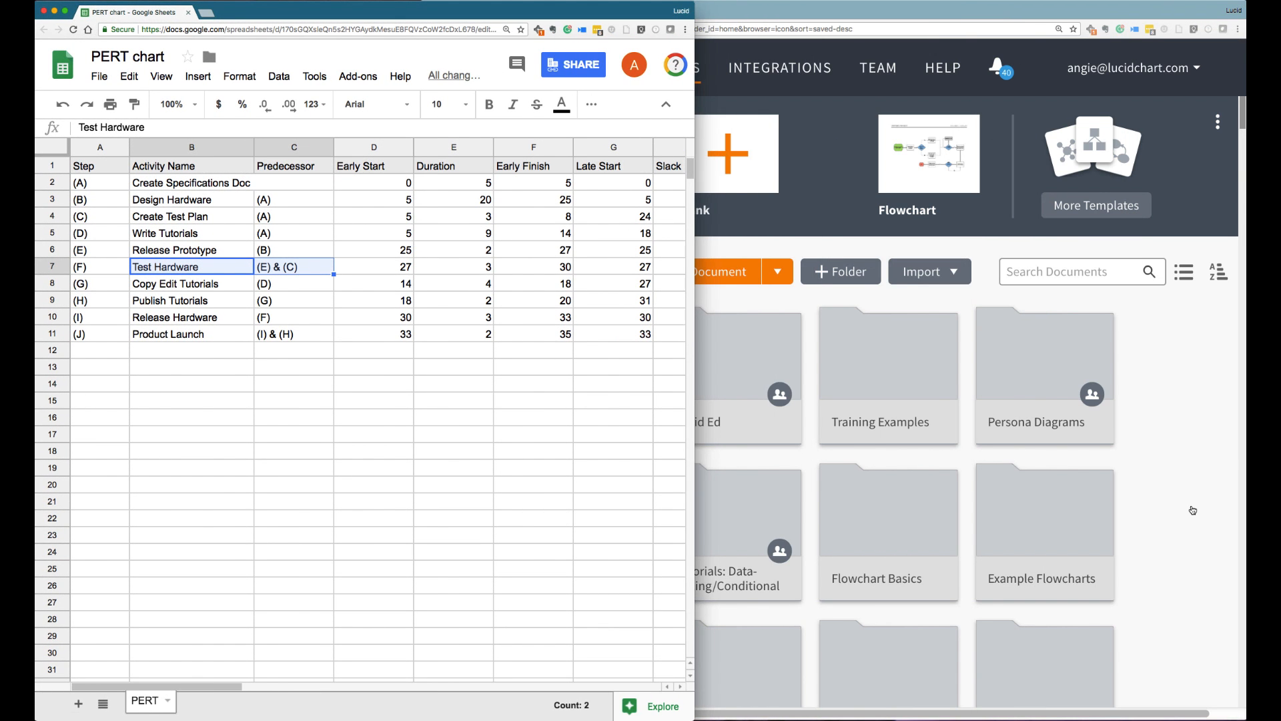
- Start the blank diagram and position box C to the right of box A
left_click(735, 154)
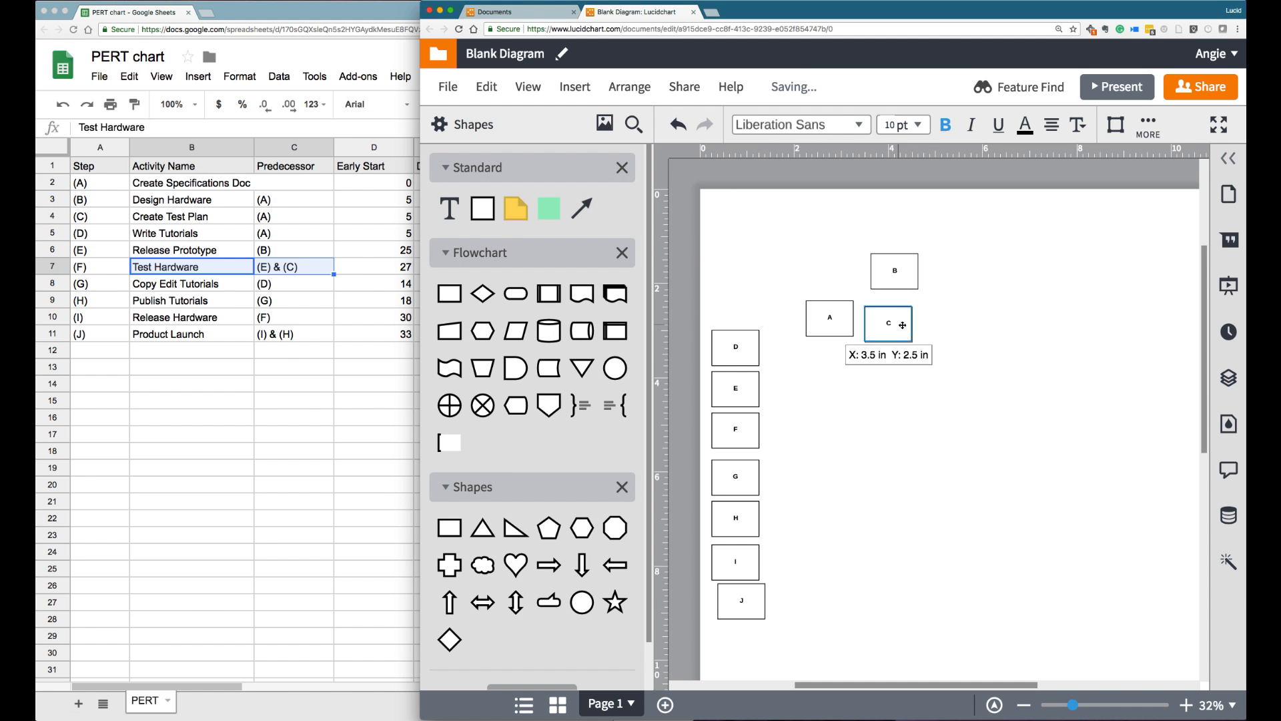
left_click_drag(734, 347, 893, 370)
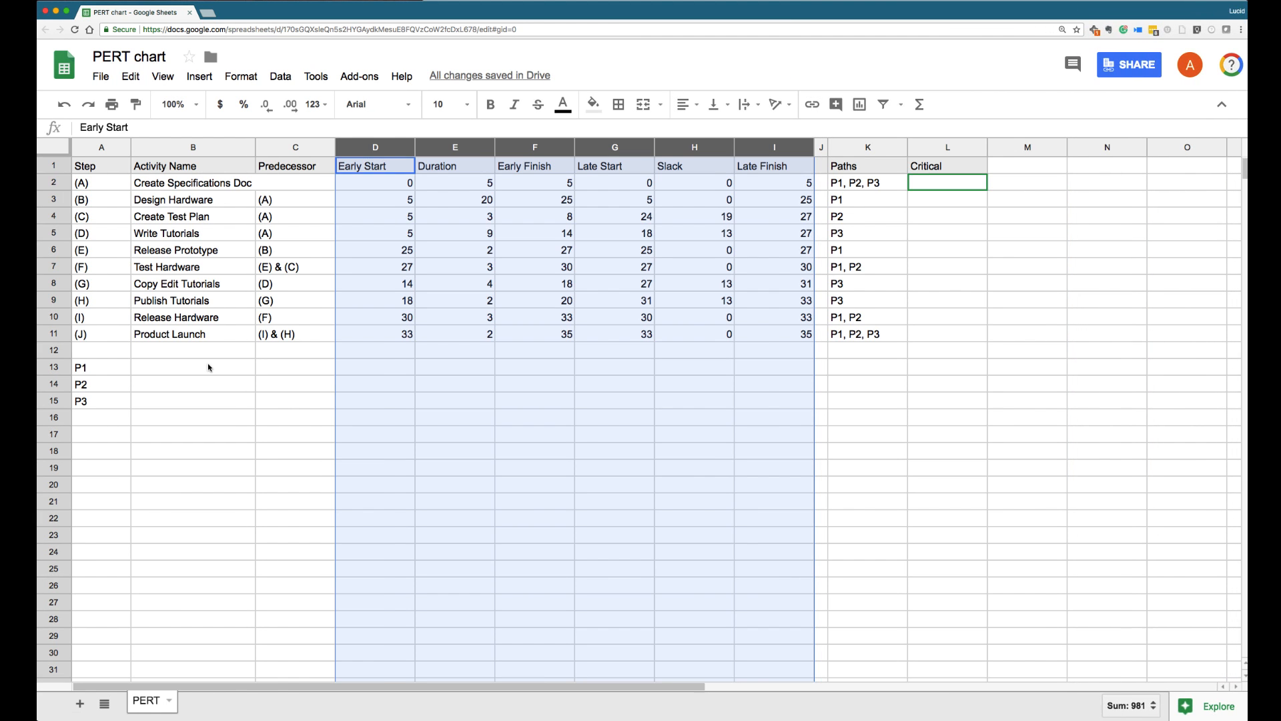
- Enter =SUM(E2,E3,E6,E7,...) in B13 to total path P1's durations
type("=SUM(E2,E3,E6,E7,")
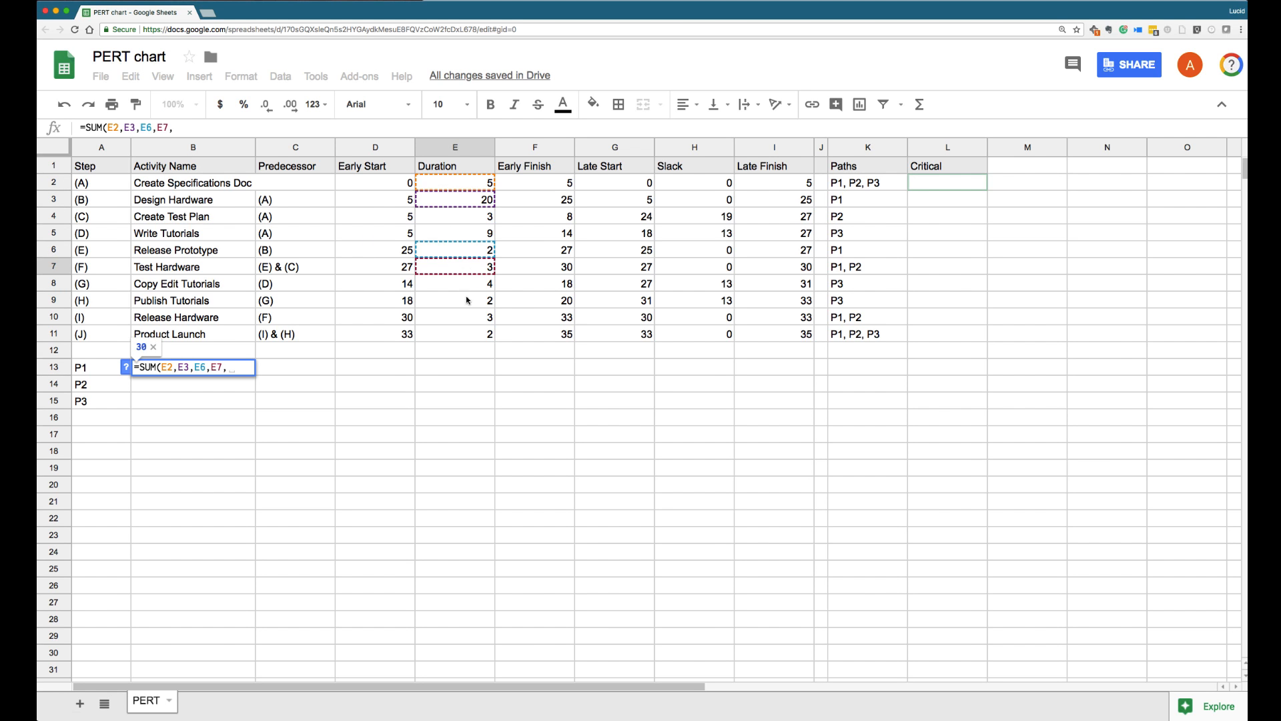
key("Enter")
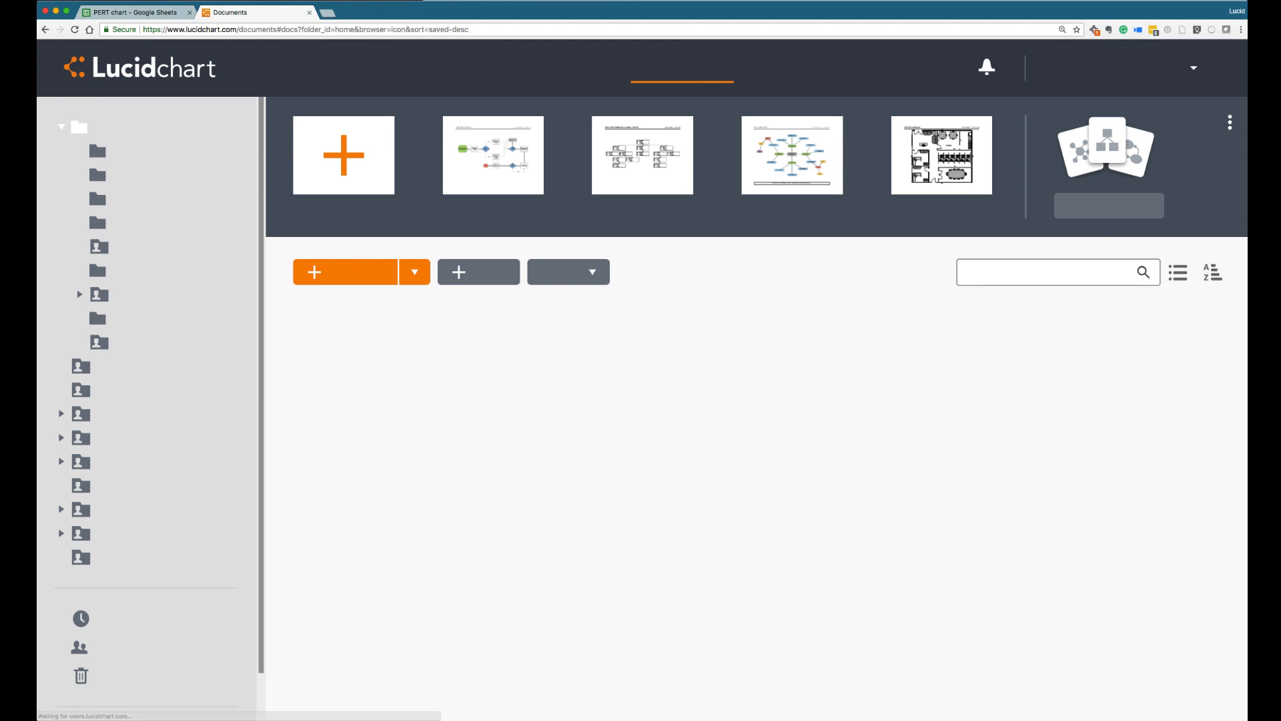
- Create a new blank diagram and search the shape library for 'tables'
left_click(345, 155)
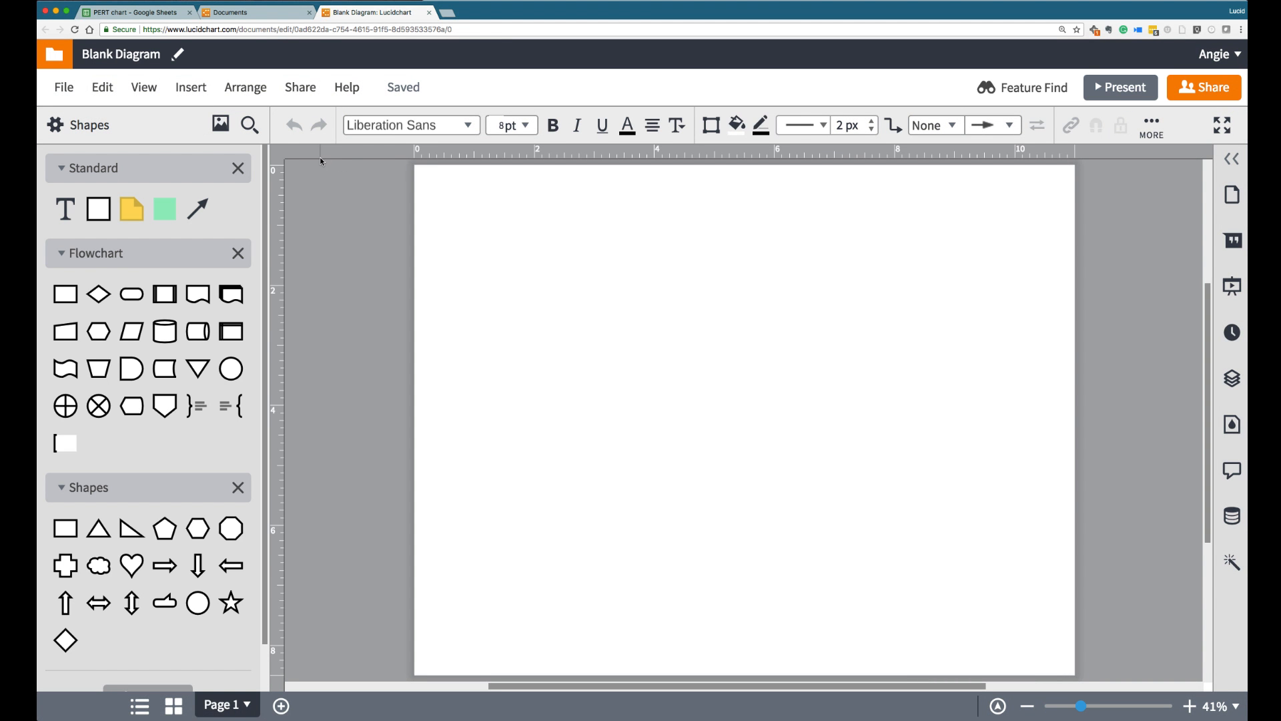
left_click(248, 125)
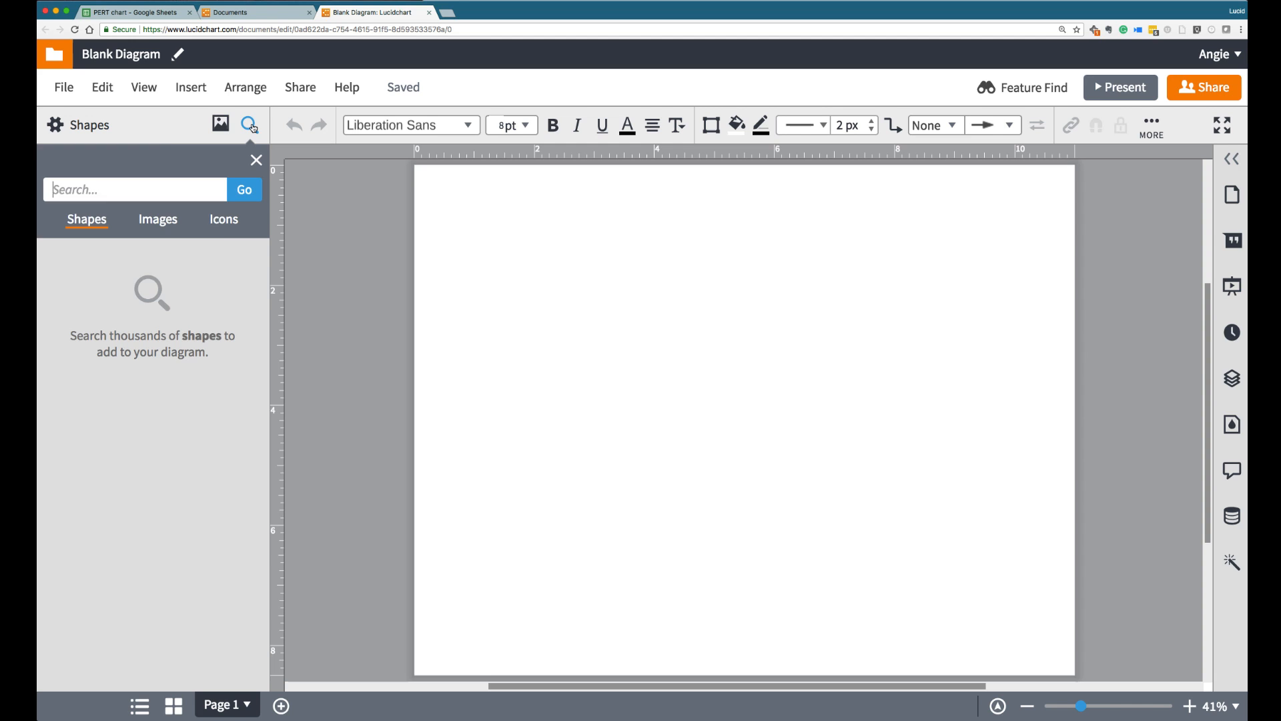
type("tables")
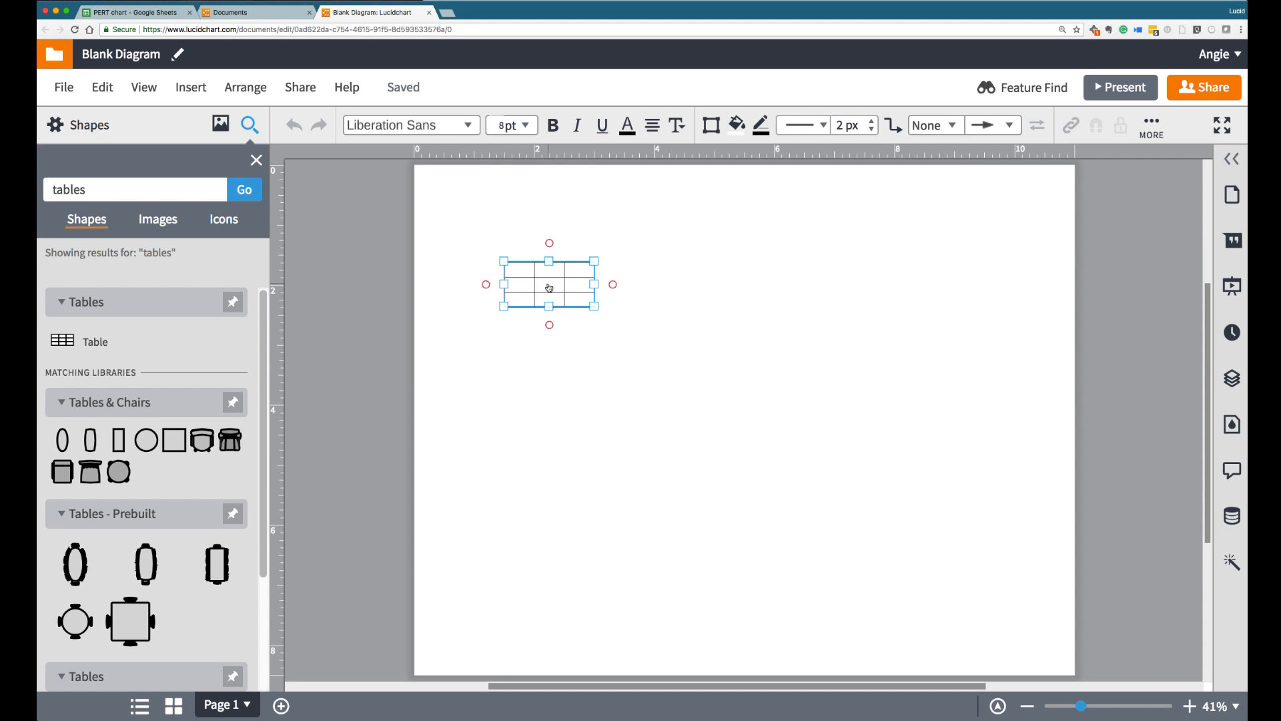
- Widen the table, merge its top row, fill it blue and bold the text
left_click_drag(597, 305, 695, 319)
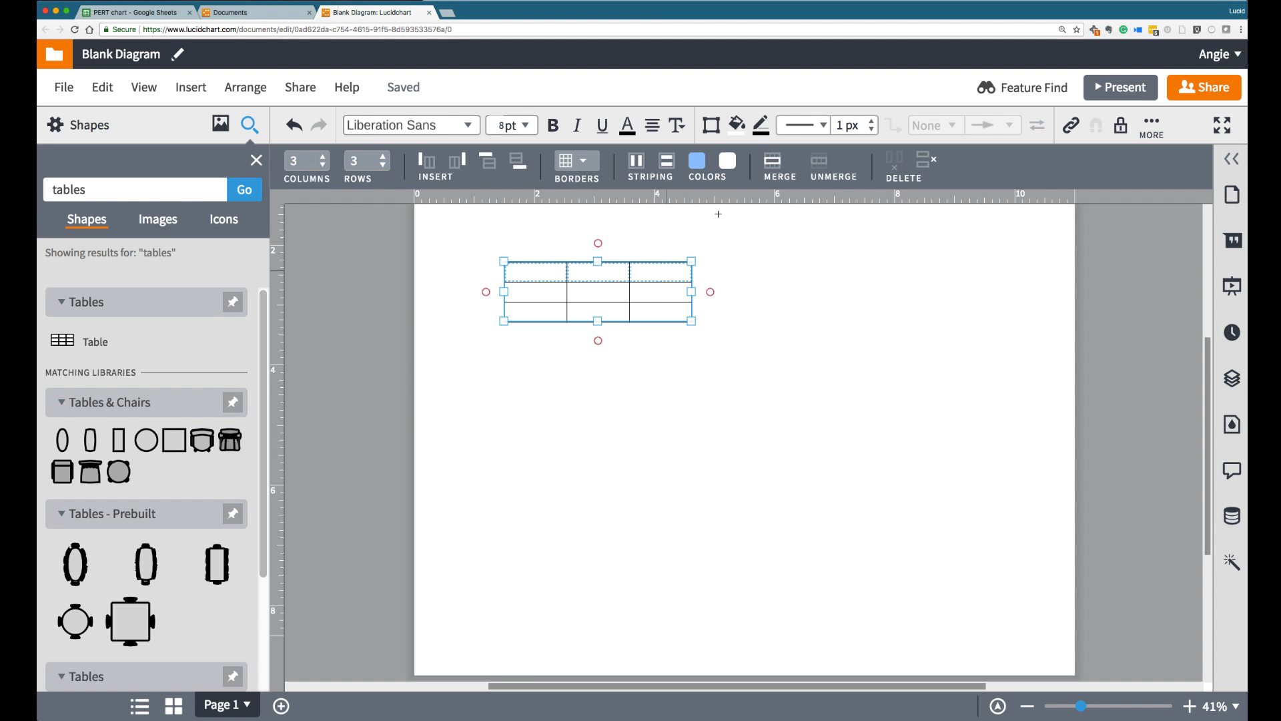
left_click(780, 162)
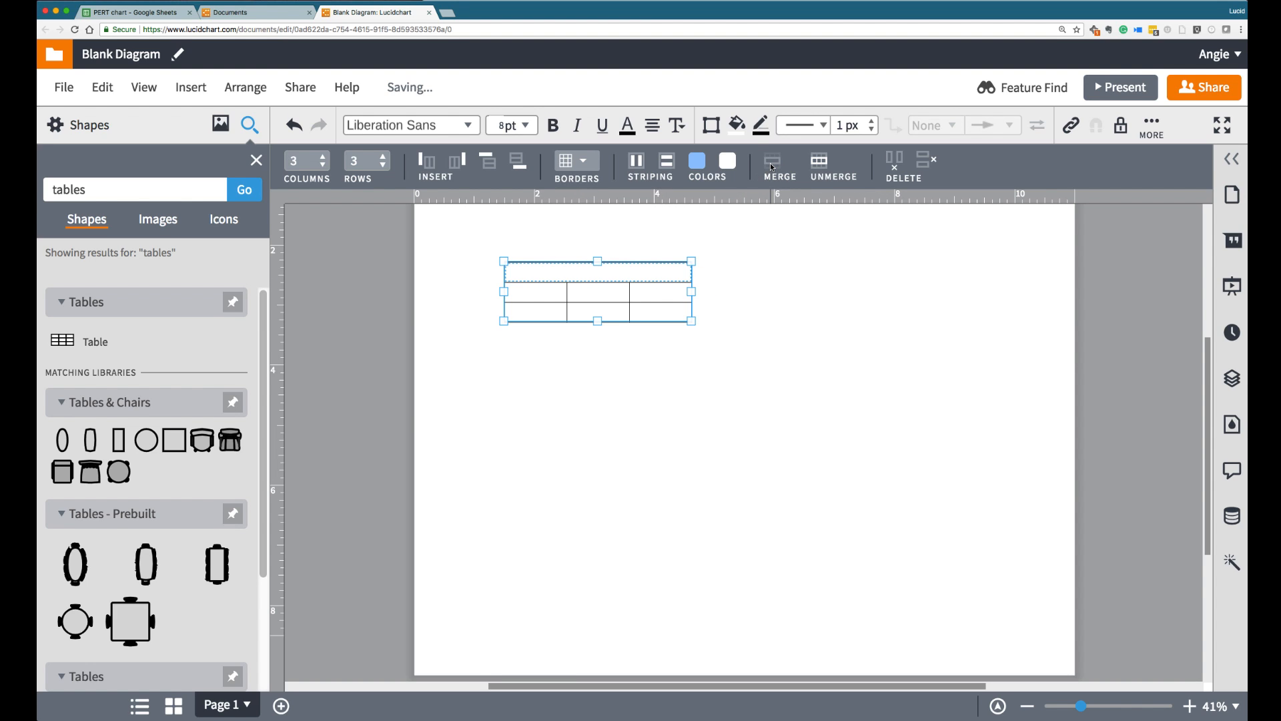
left_click(694, 161)
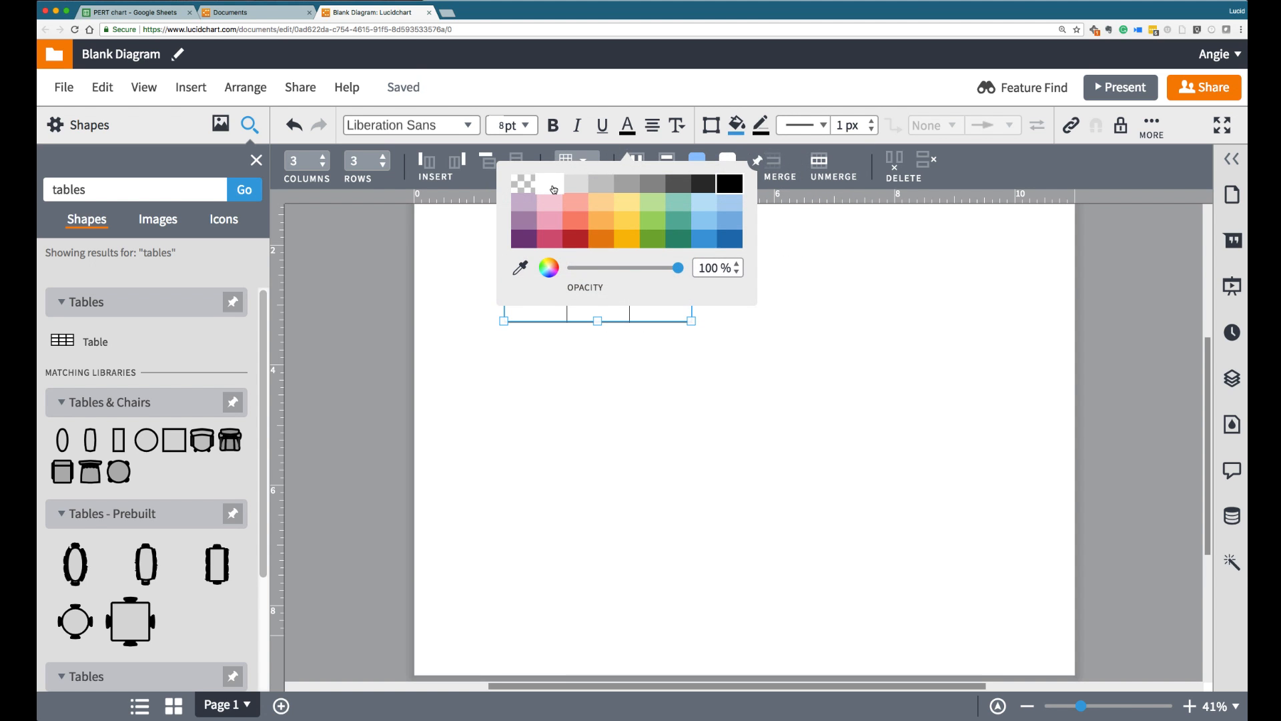
left_click(526, 126)
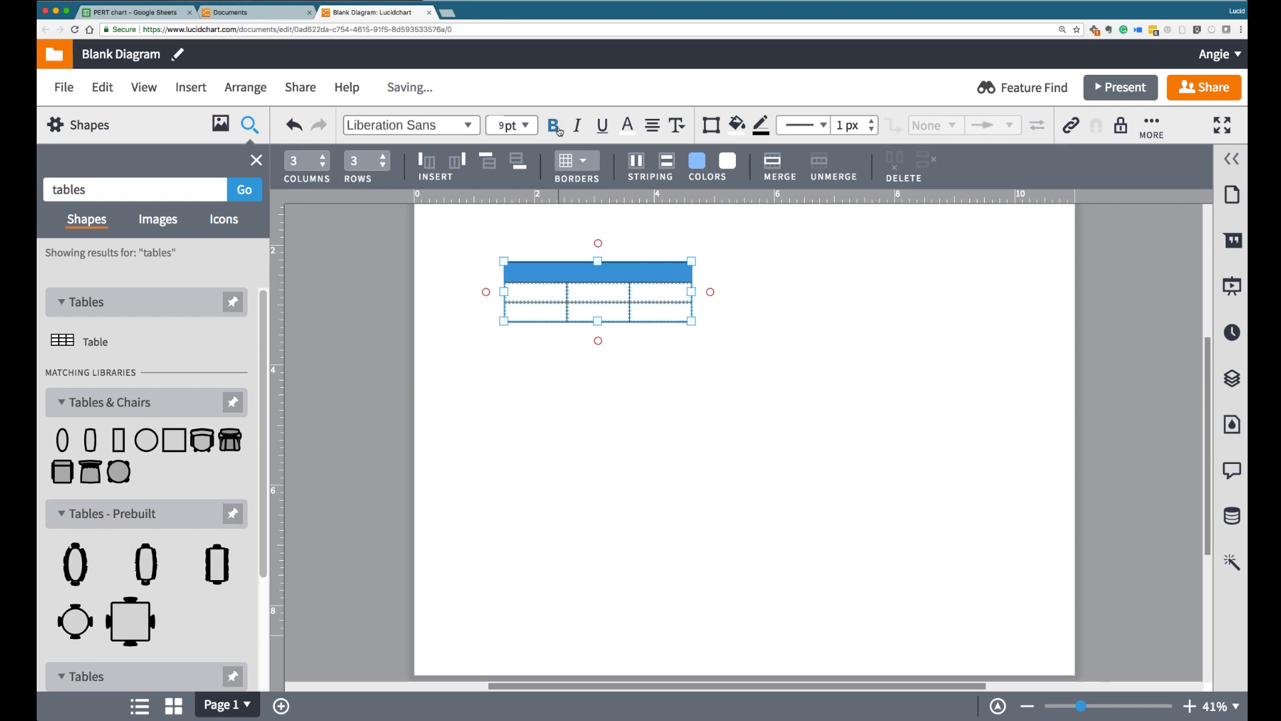
left_click(555, 345)
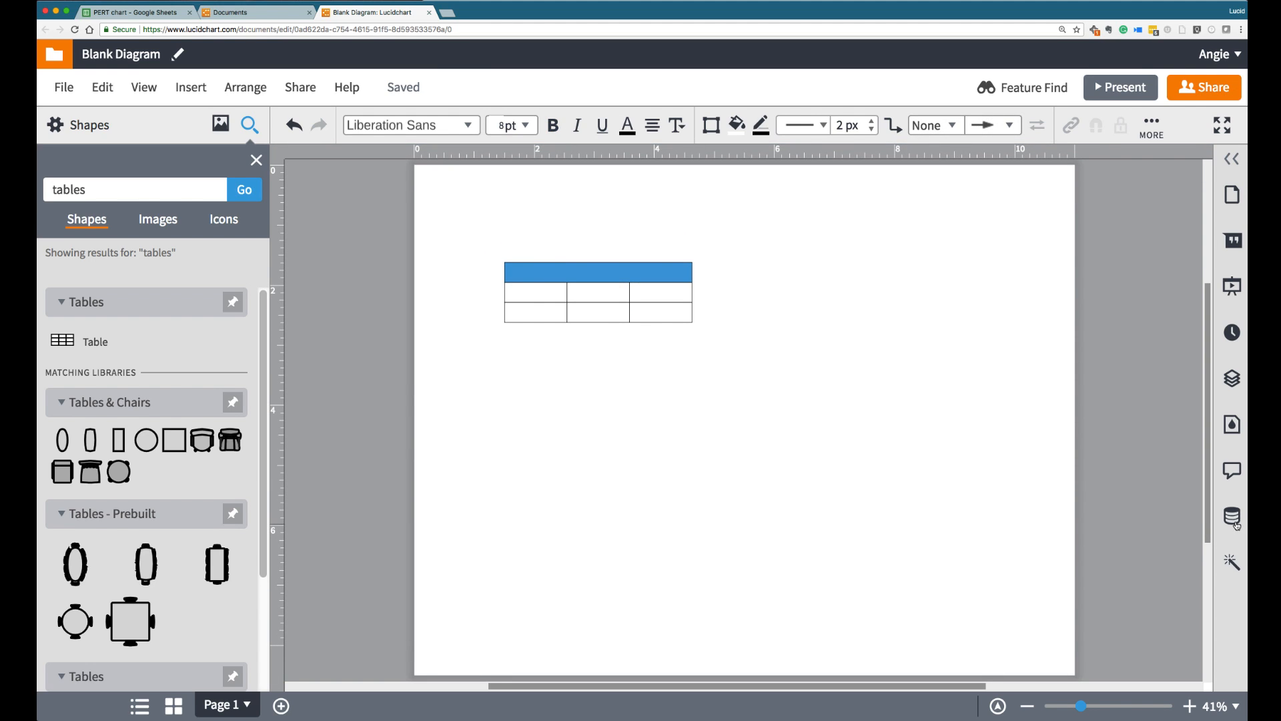
- Import the PERT chart Google Sheet as data, row 1 as headers, Step as key
left_click(1231, 516)
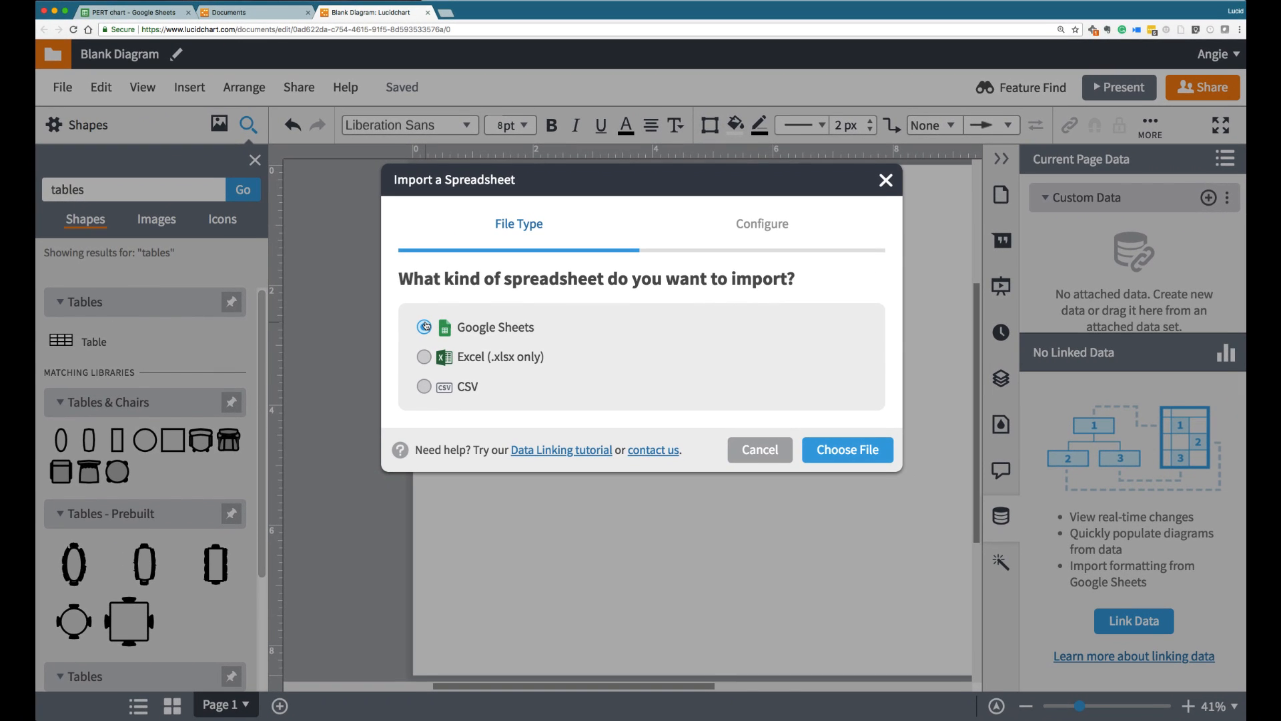
left_click(847, 449)
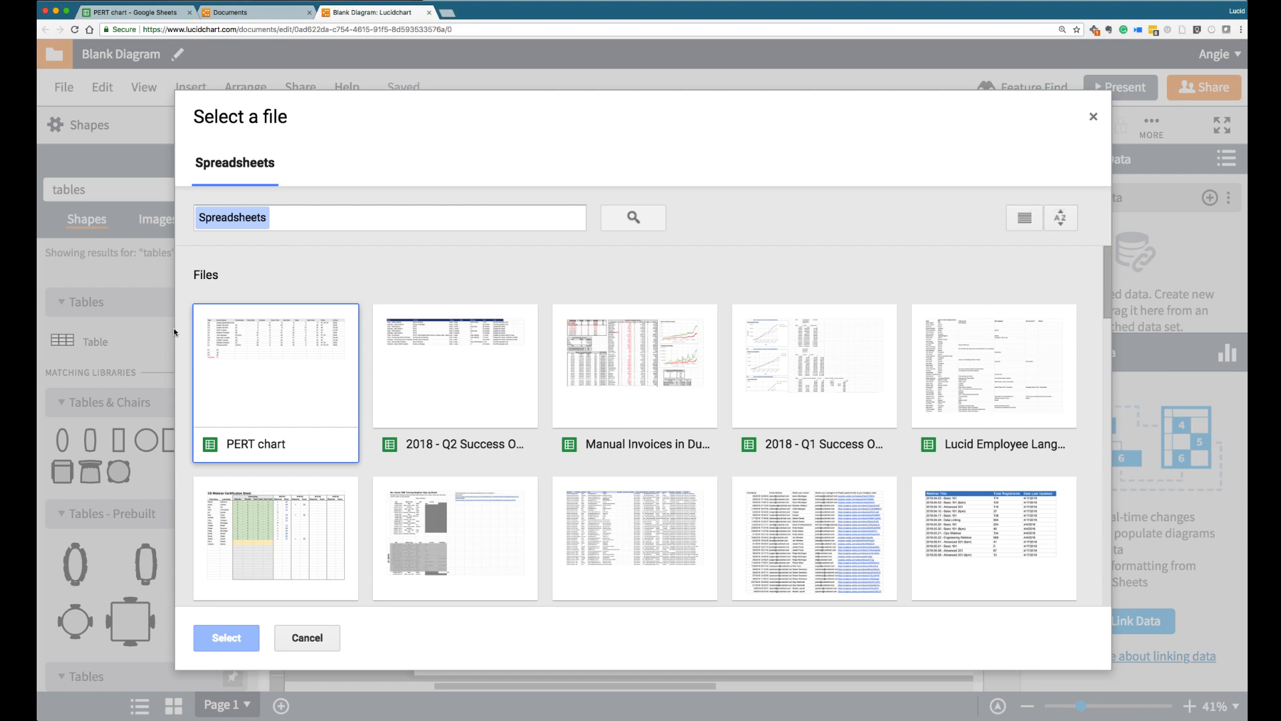
left_click(226, 638)
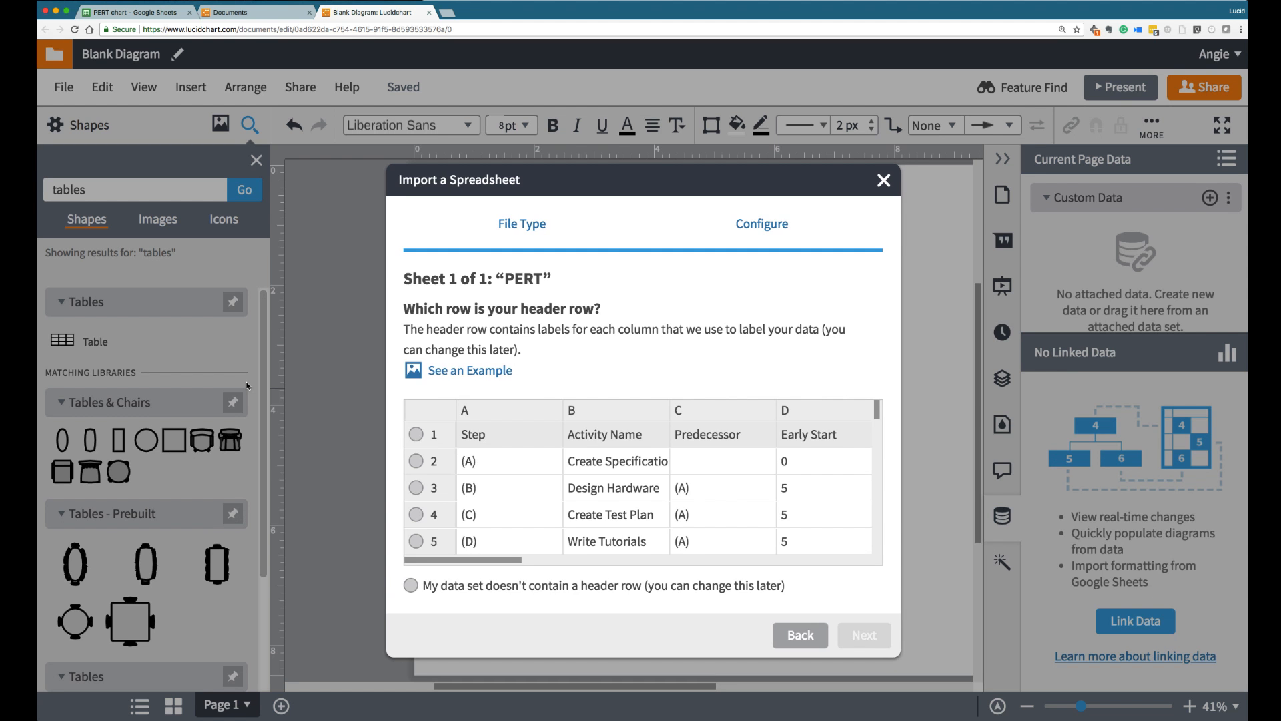
left_click(415, 434)
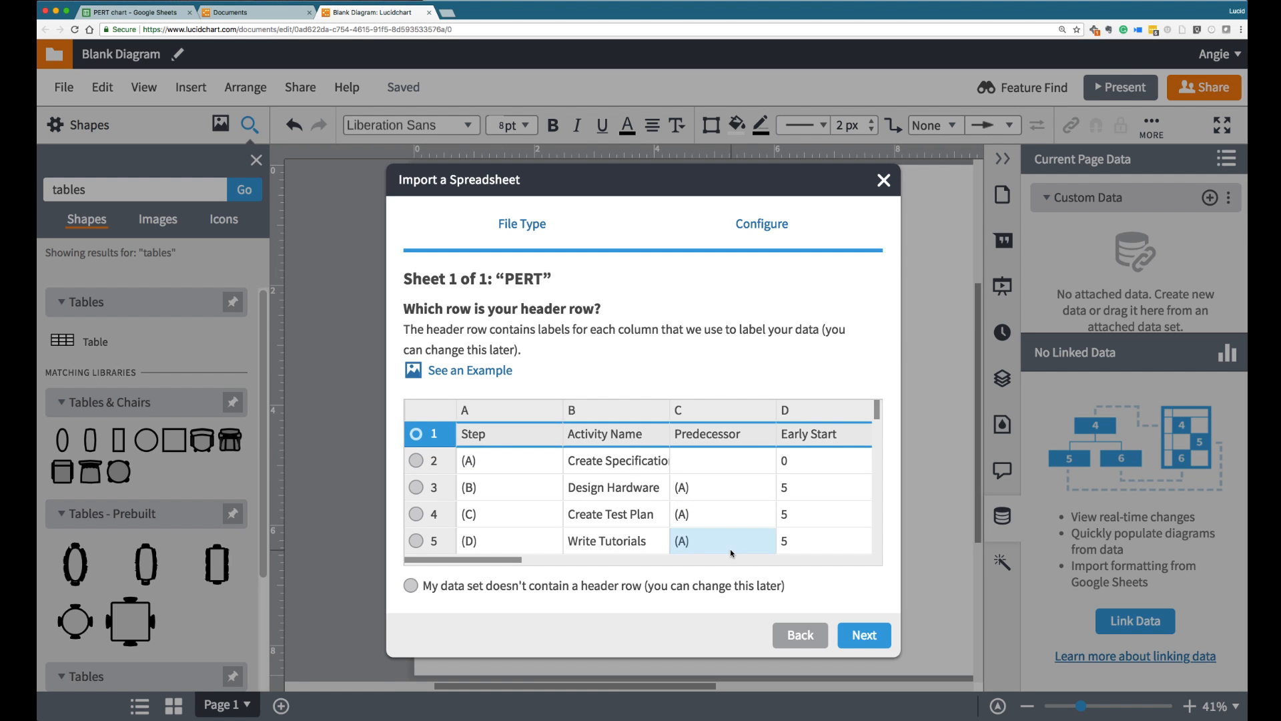
left_click(864, 635)
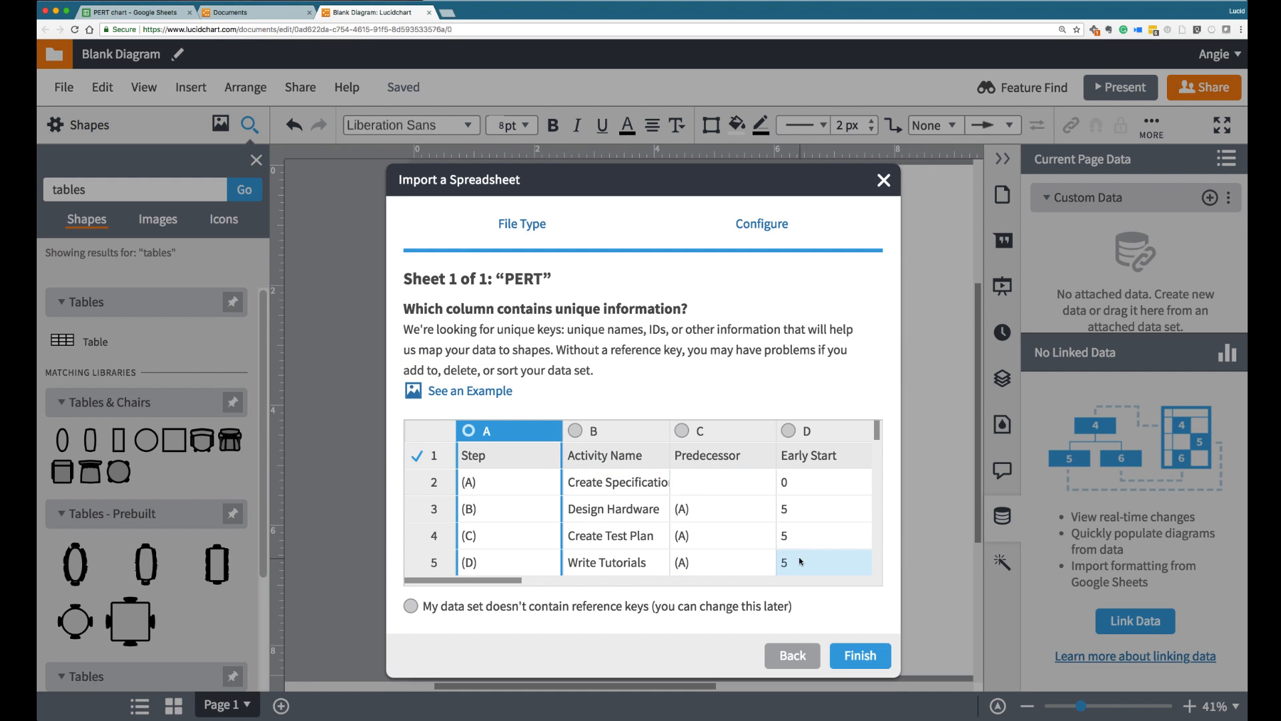
left_click(860, 655)
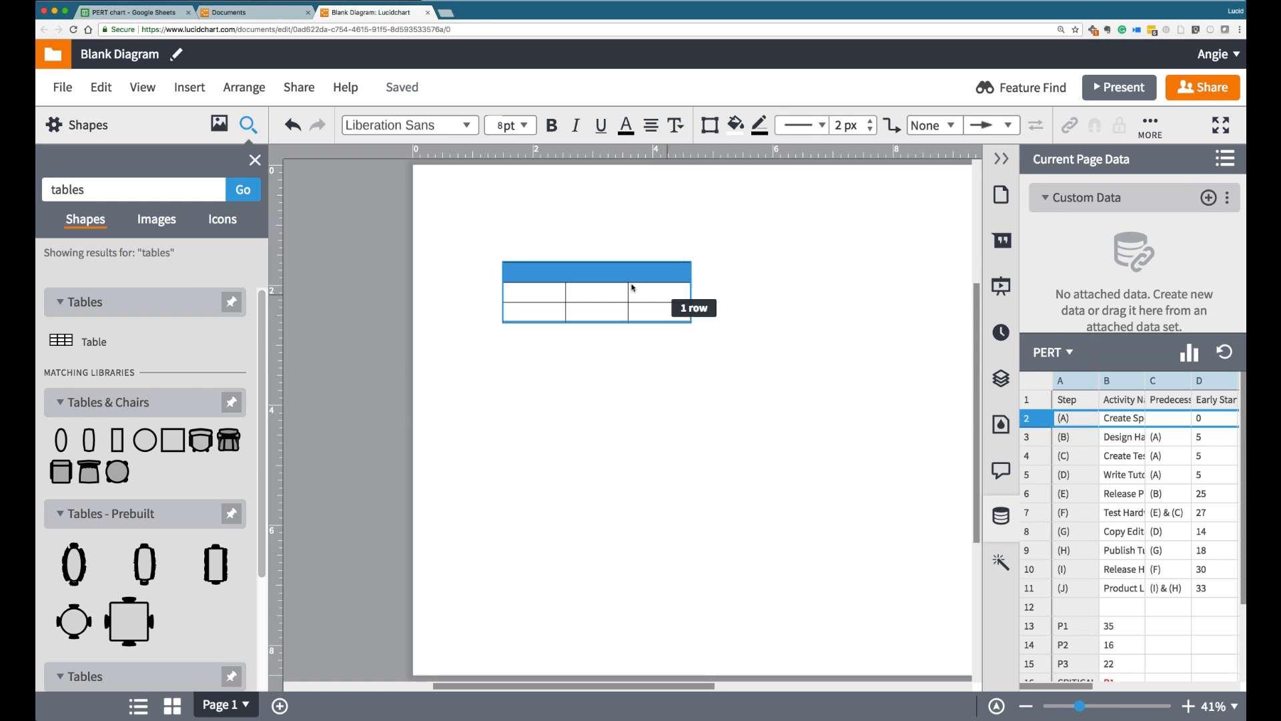
- Type 'Early Start' into a cell of activity A's linked table
left_click(607, 289)
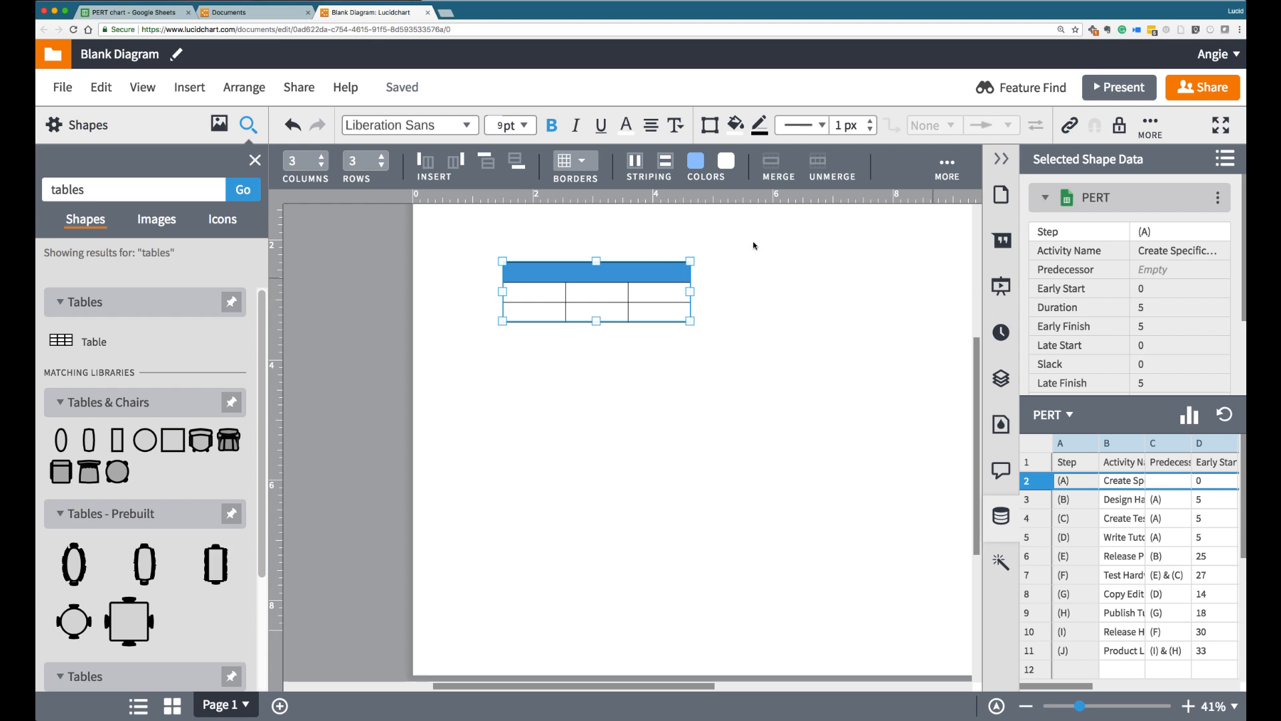
double_click(595, 273)
type("(A)    Create Specifications Doc")
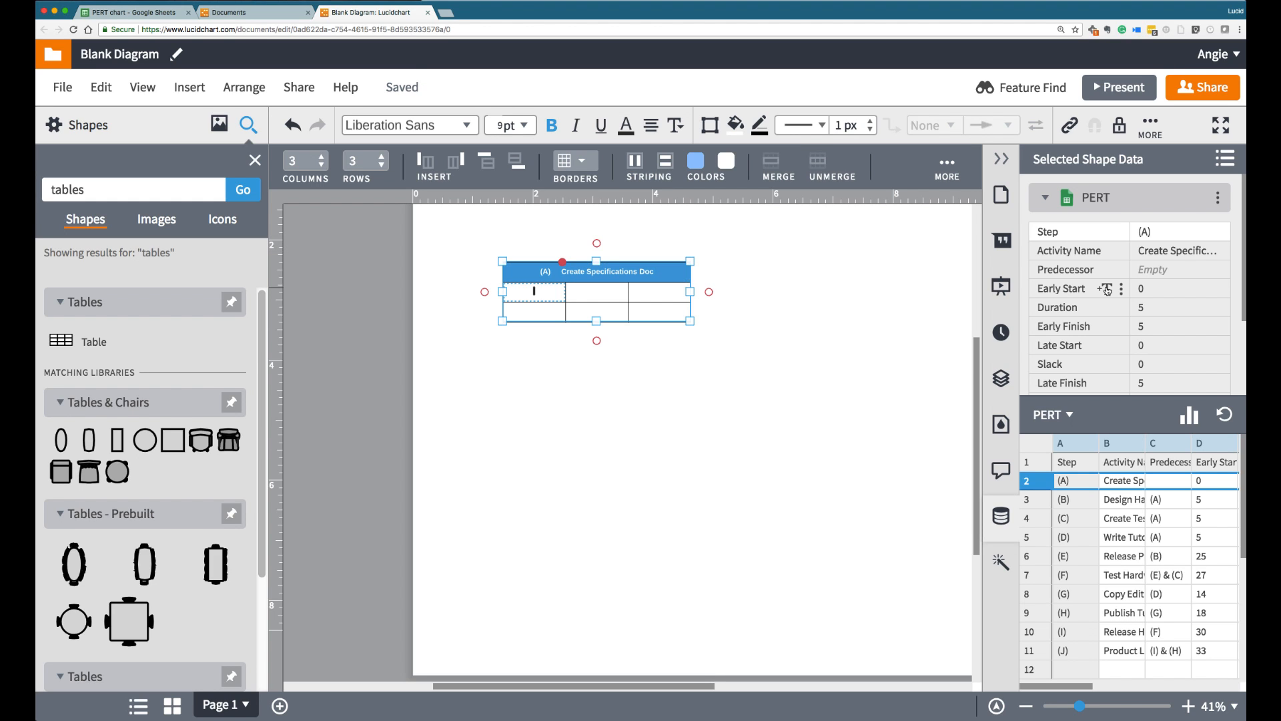
type("Early Start: 0")
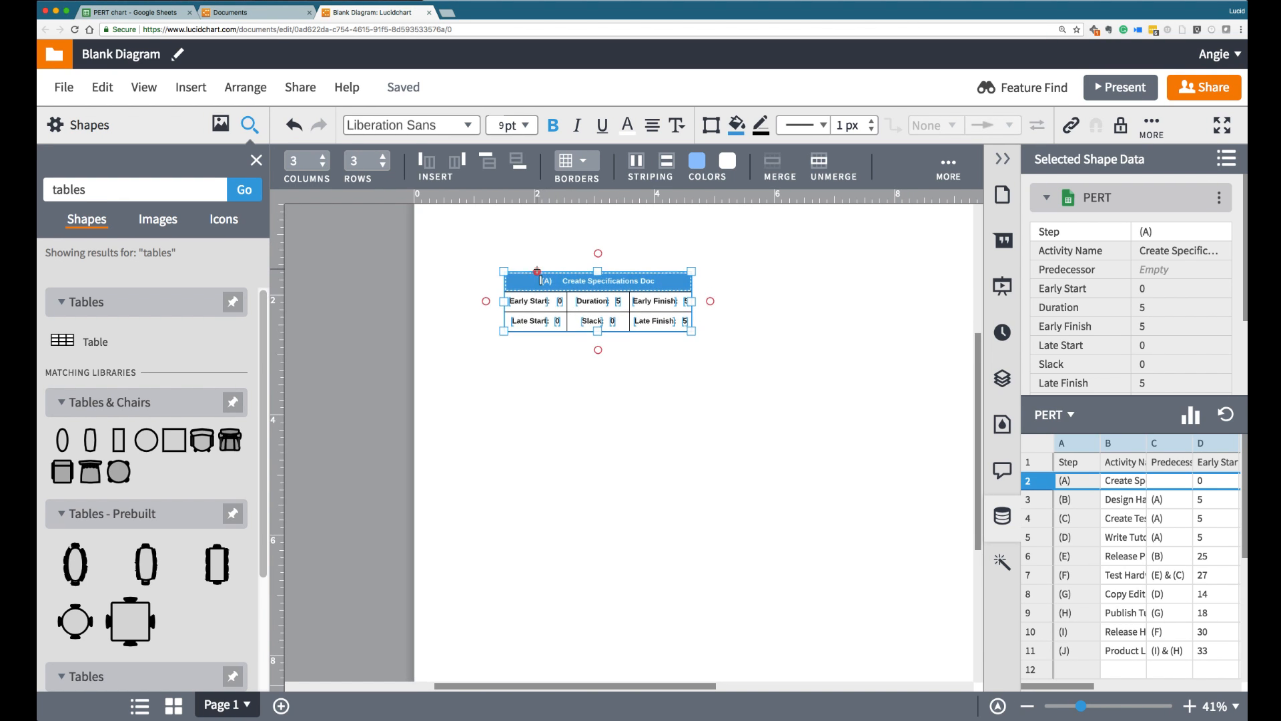
left_click(523, 125)
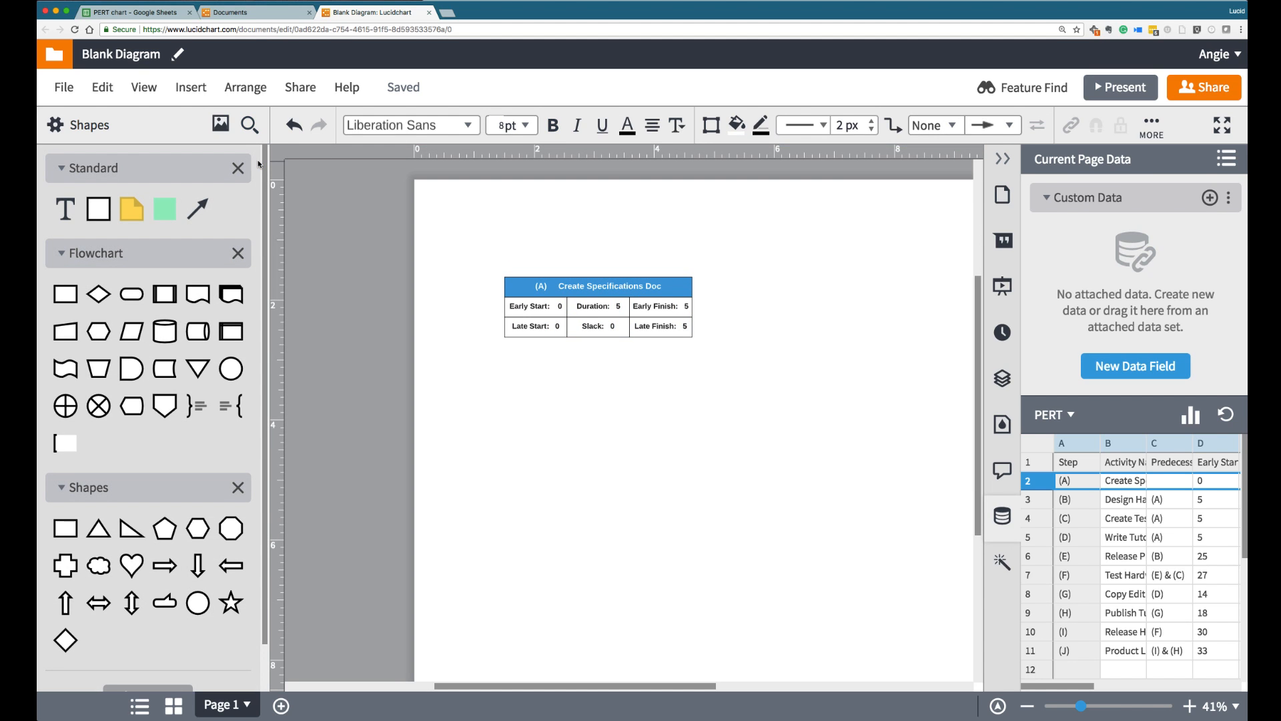
- Drag copies of the activity box into place across the rows, including the bottom row
left_click(599, 305)
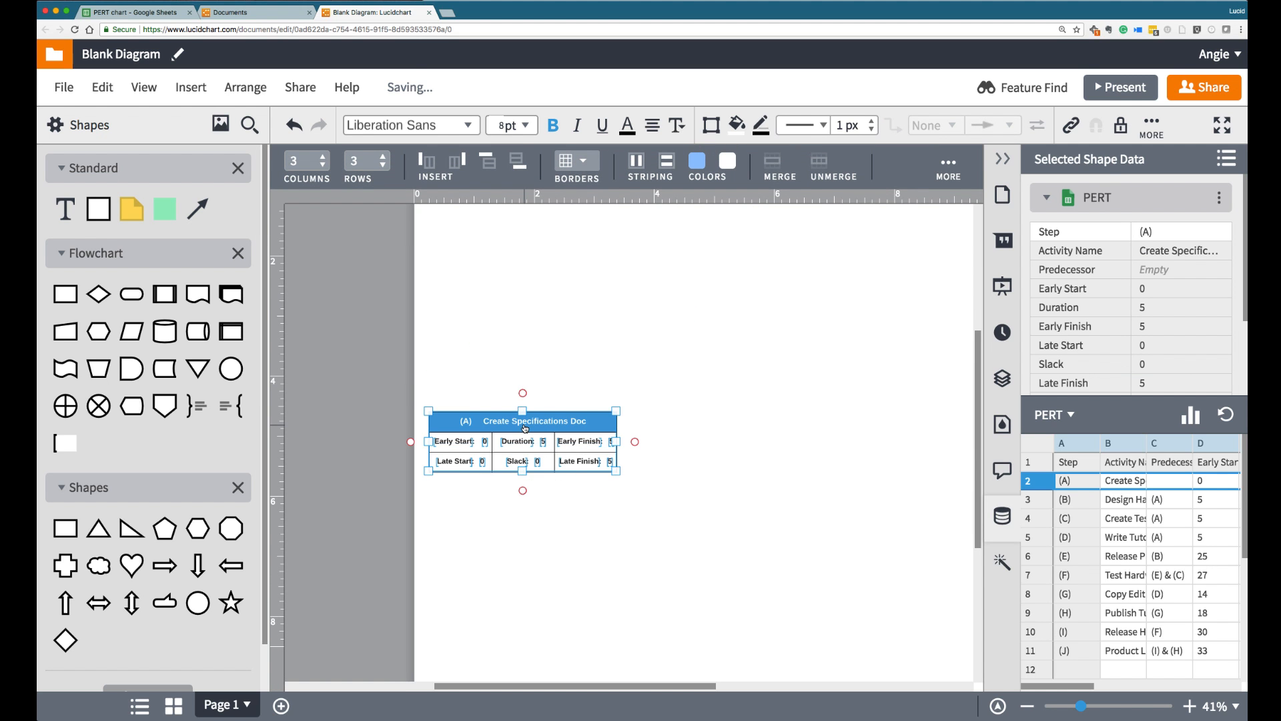
left_click_drag(534, 421, 754, 331)
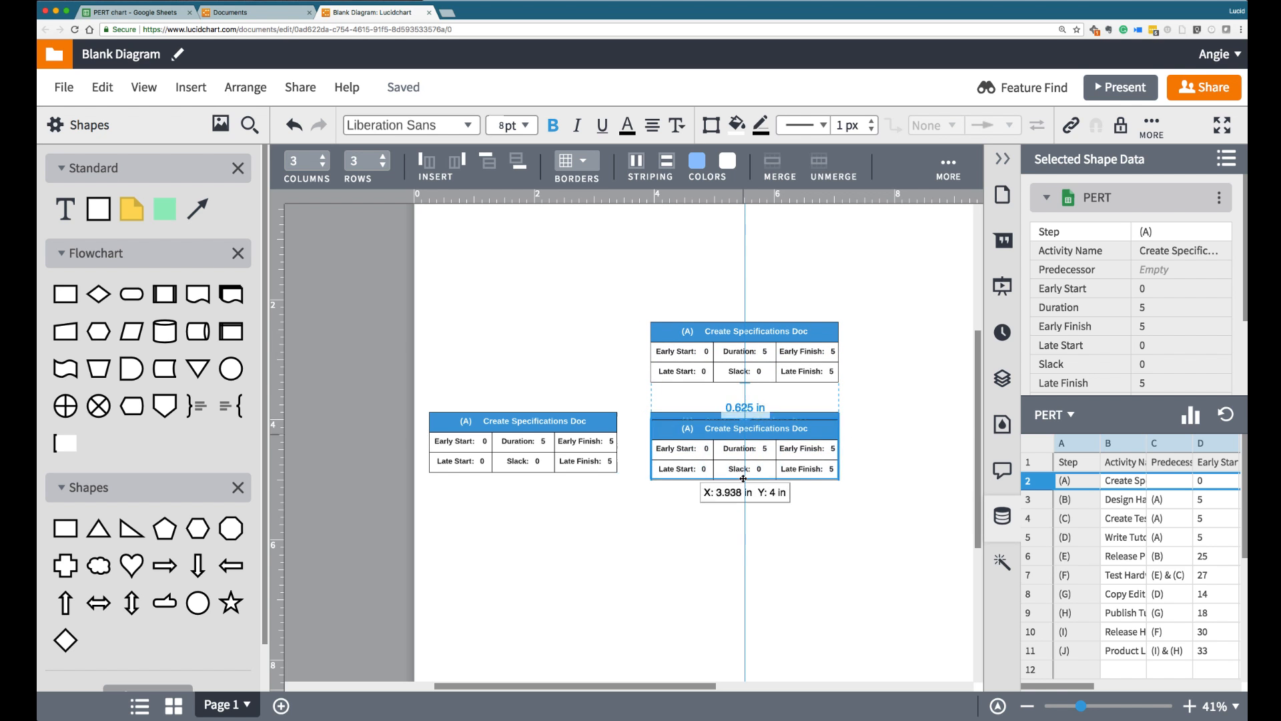
left_click_drag(743, 407, 692, 513)
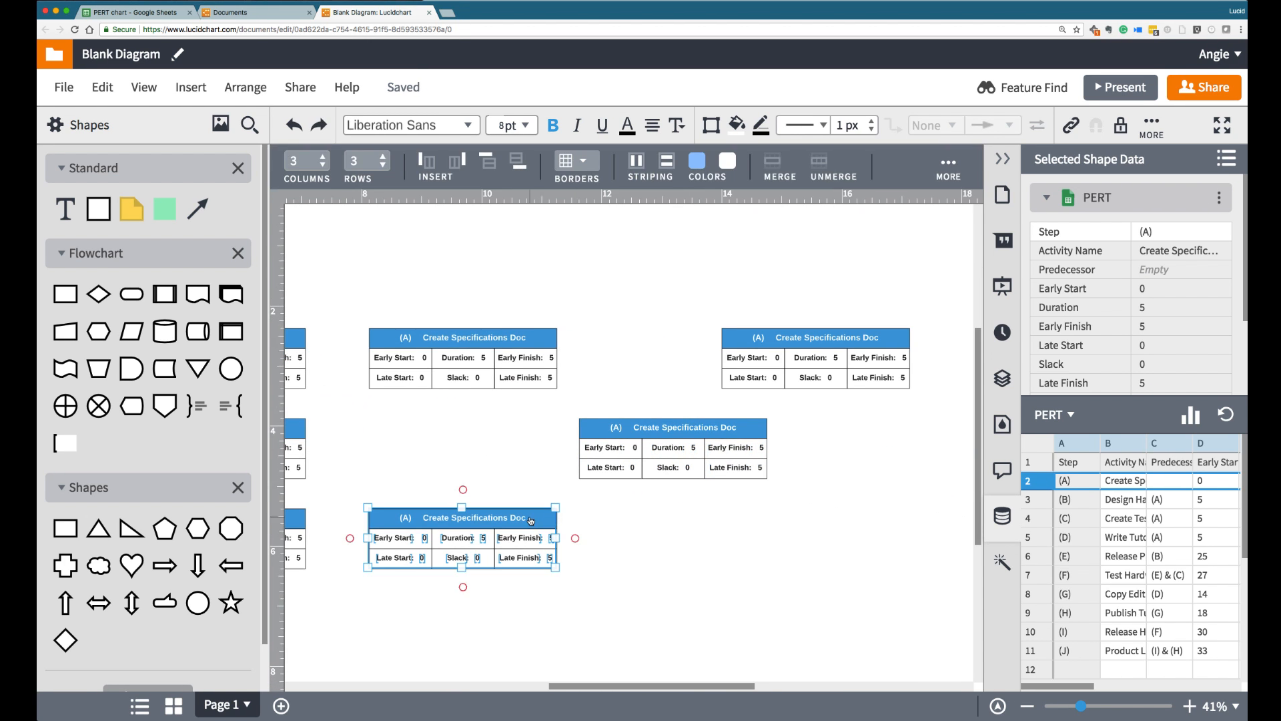
left_click_drag(461, 516, 825, 517)
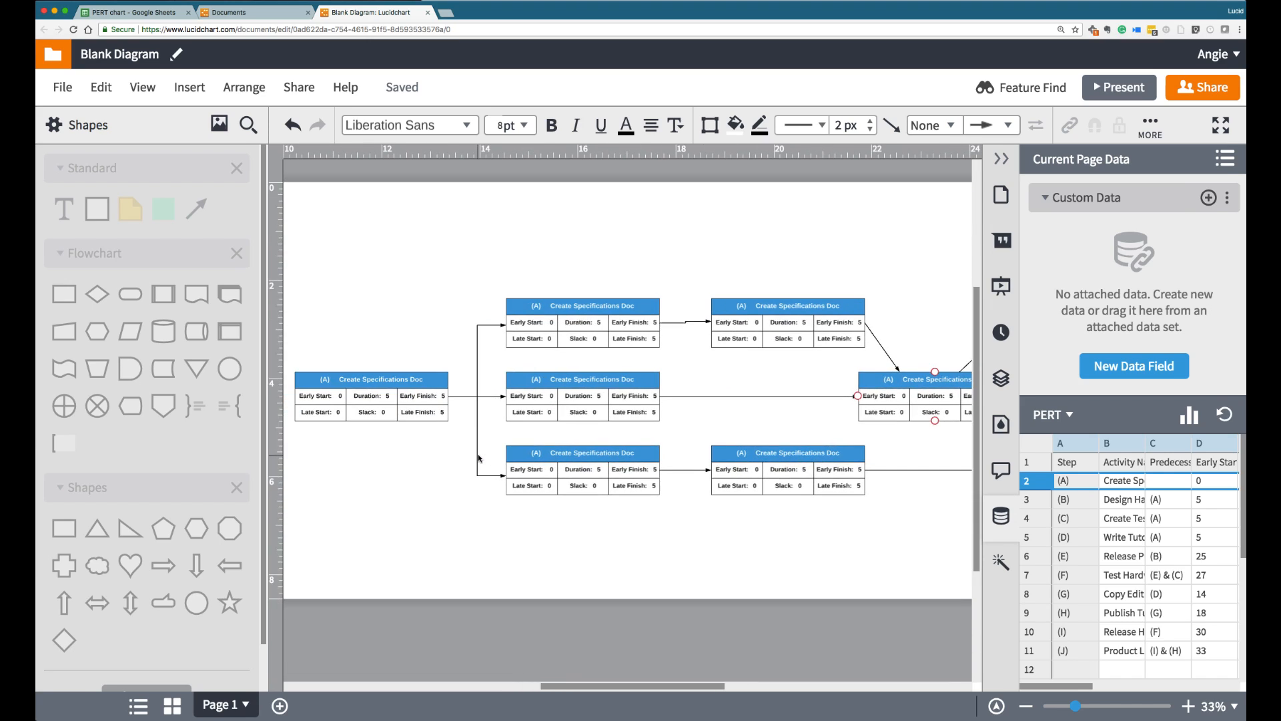
- Replace one box's linked data with the (B) Design Hardware row
left_click(1034, 499)
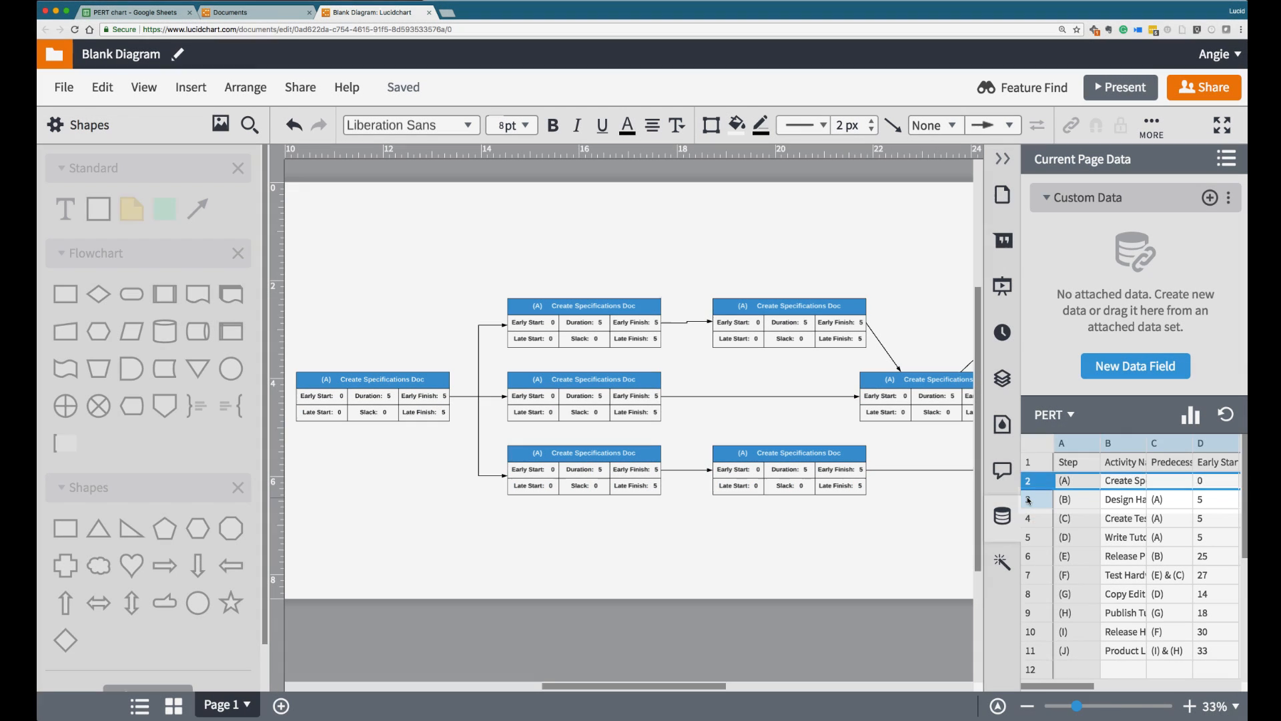
left_click(582, 321)
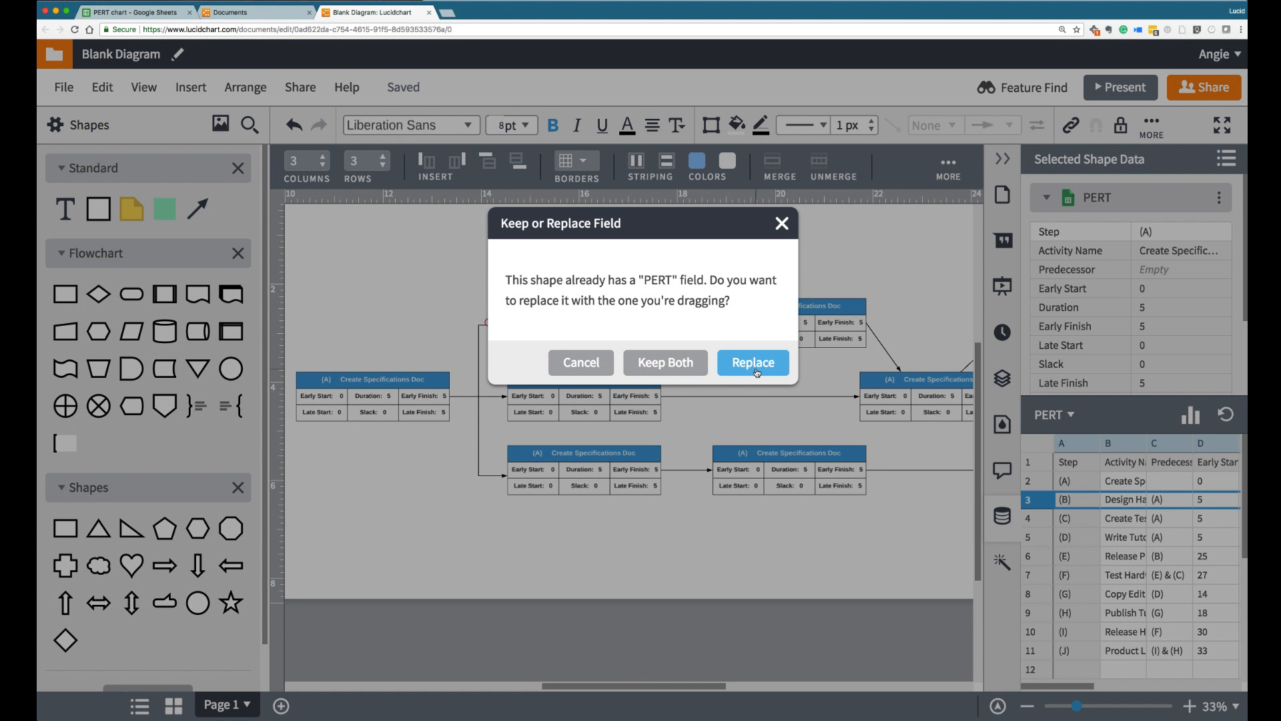
left_click(753, 363)
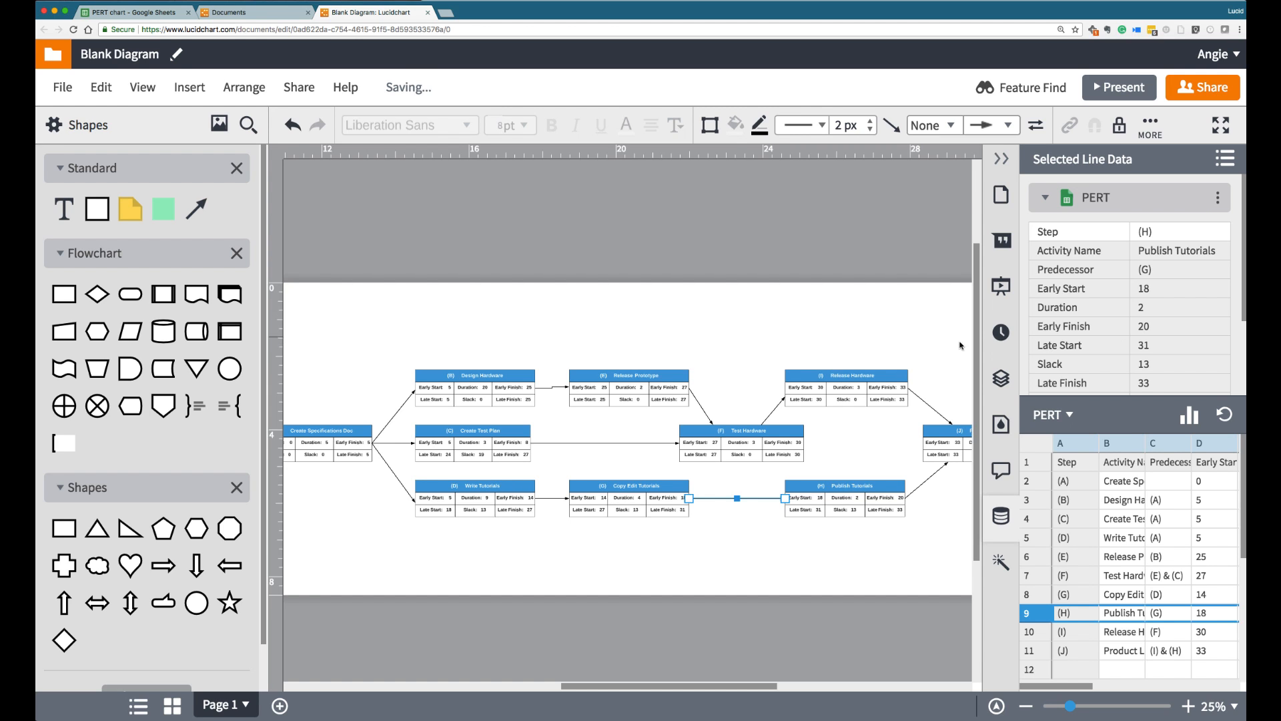
- Link the Release Hardware, Design Hardware and Create Test Plan rows to their arrows
left_click(846, 376)
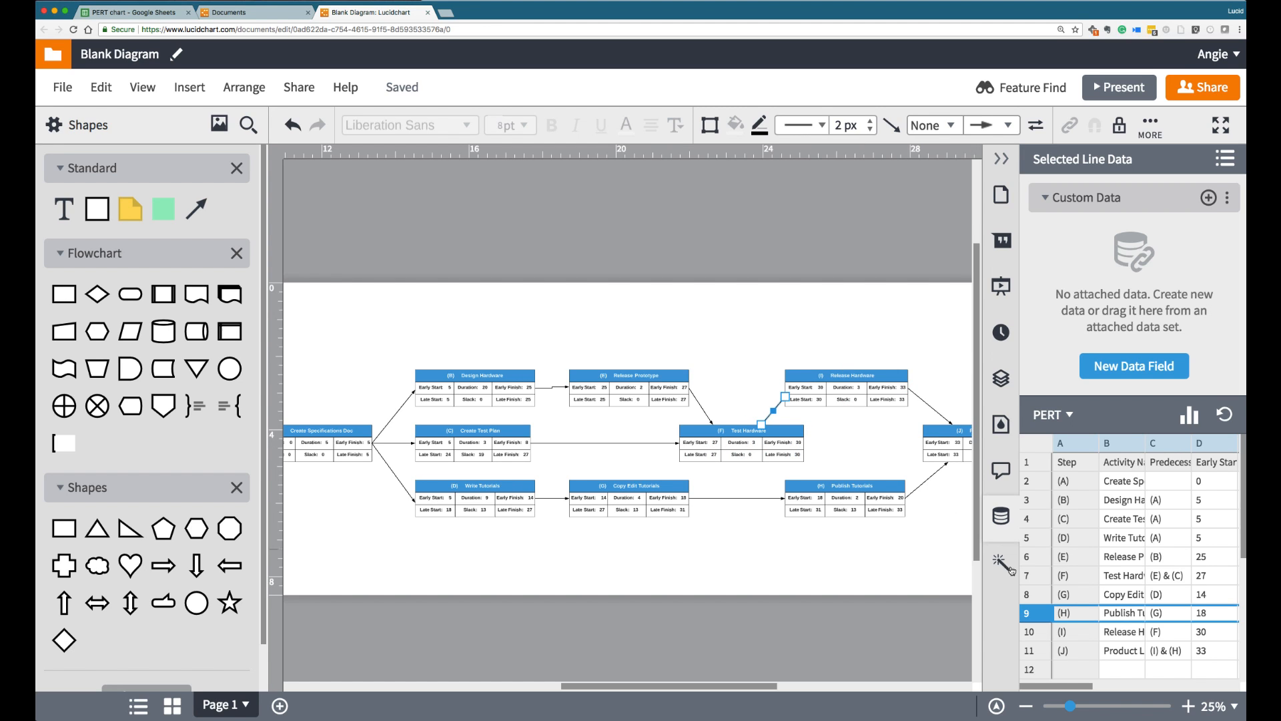
left_click(1064, 650)
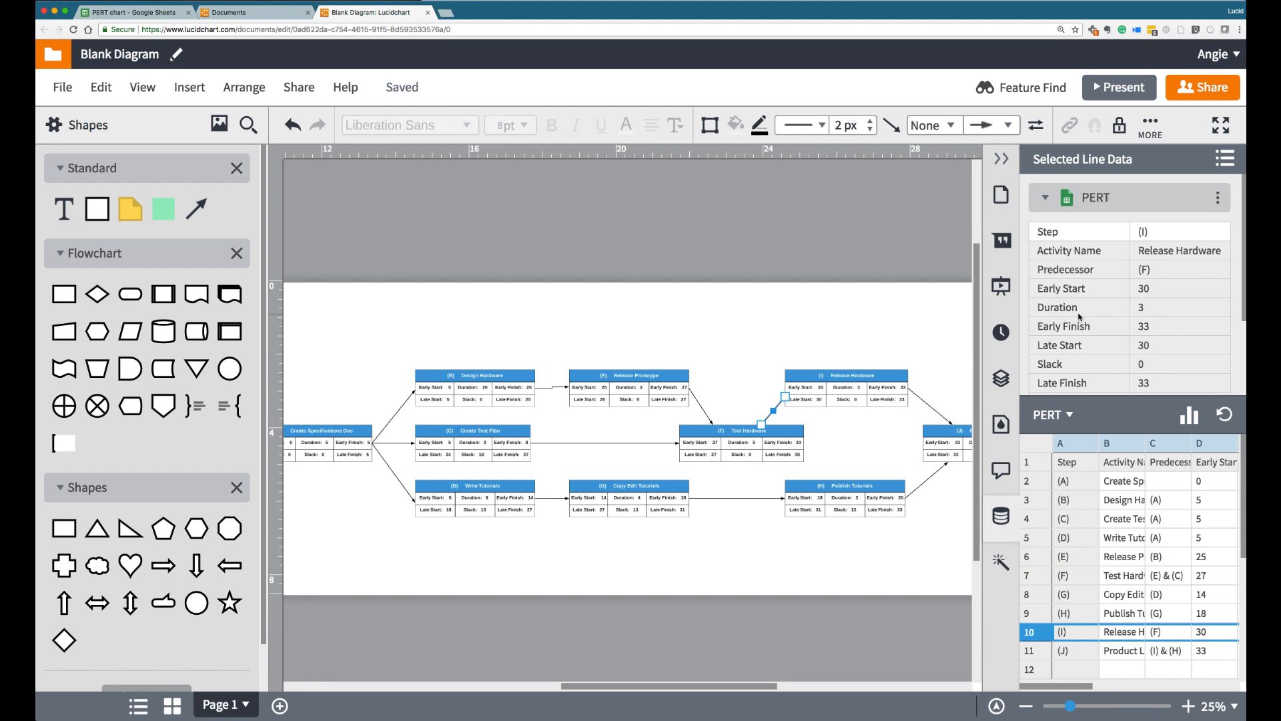
mouse_move(1080, 316)
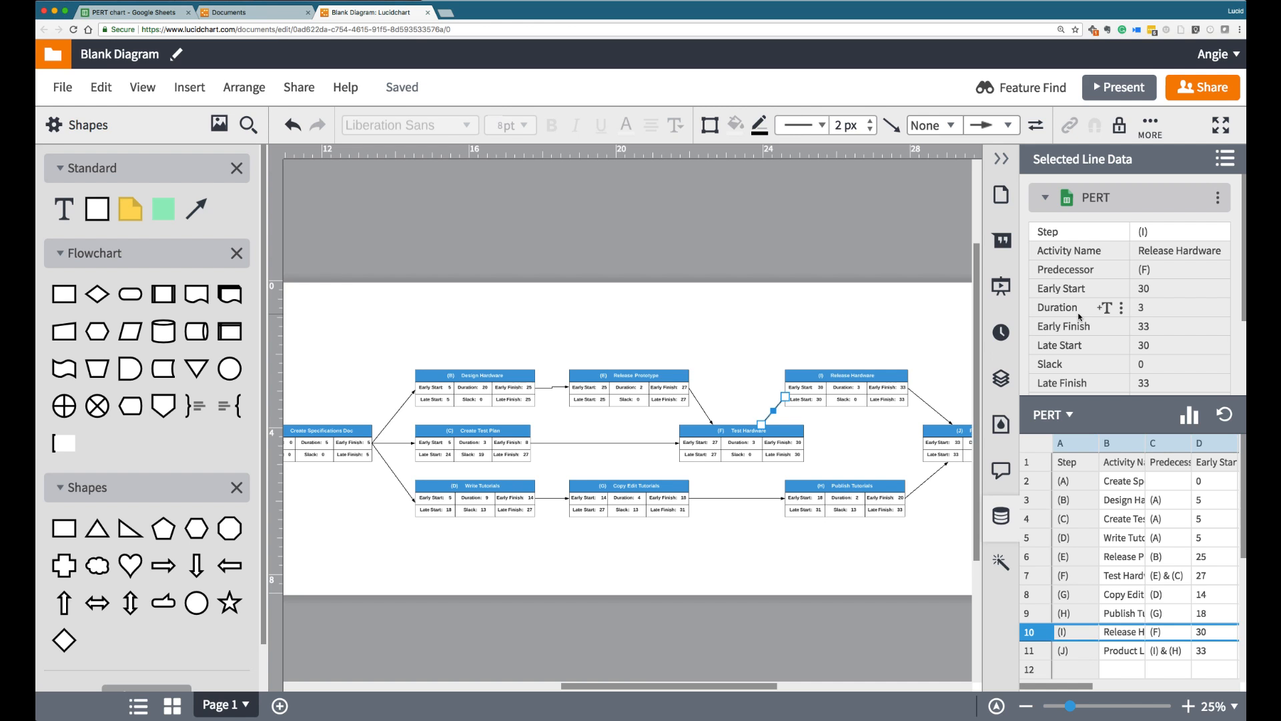
mouse_move(937, 534)
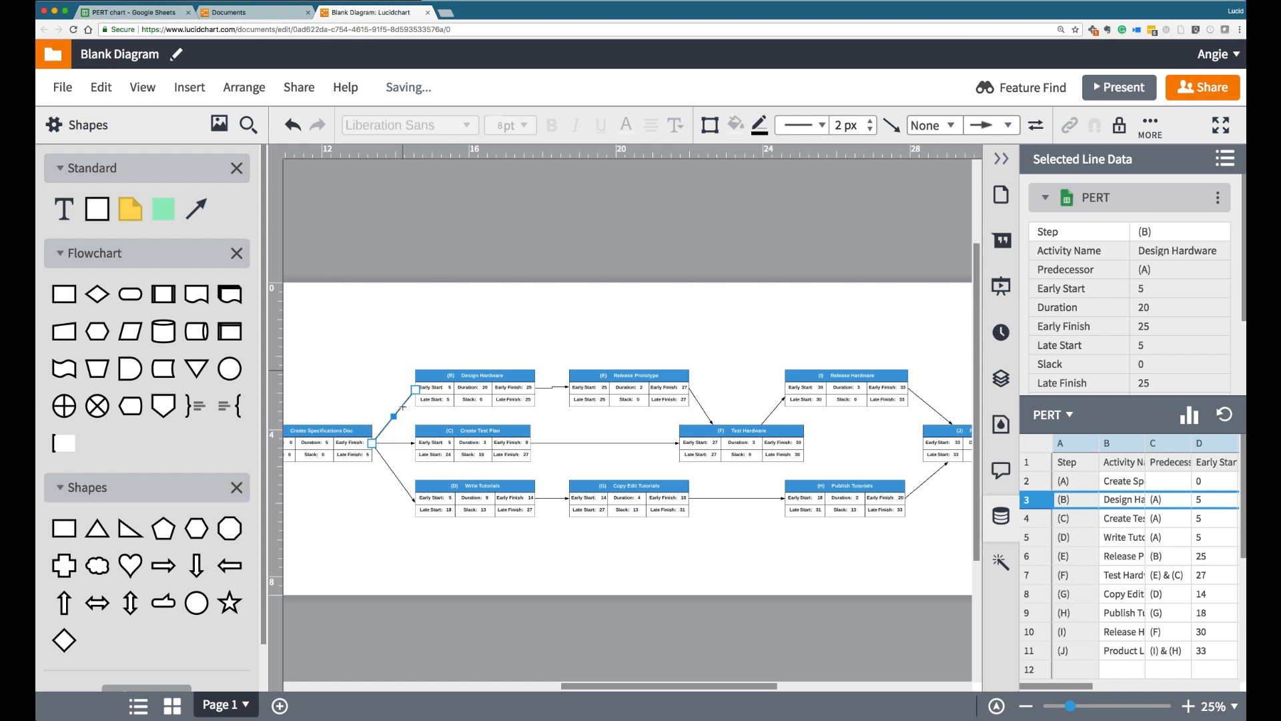
left_click(1063, 555)
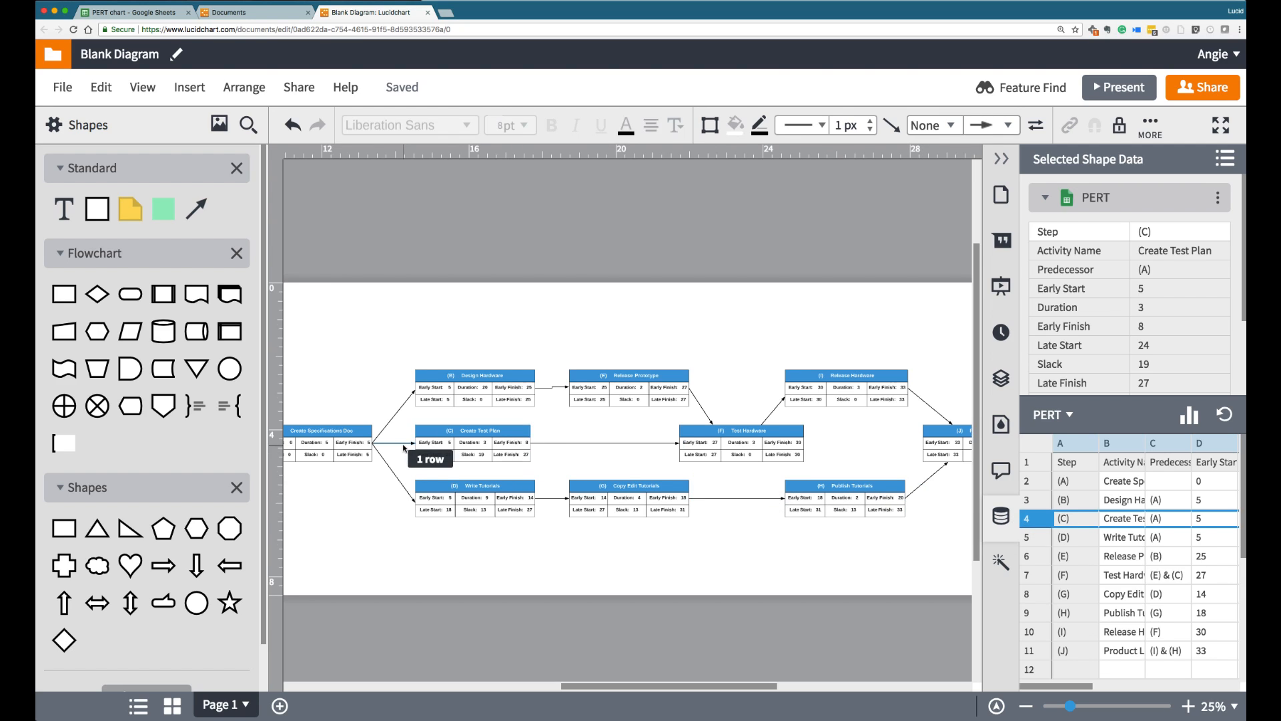
left_click(133, 12)
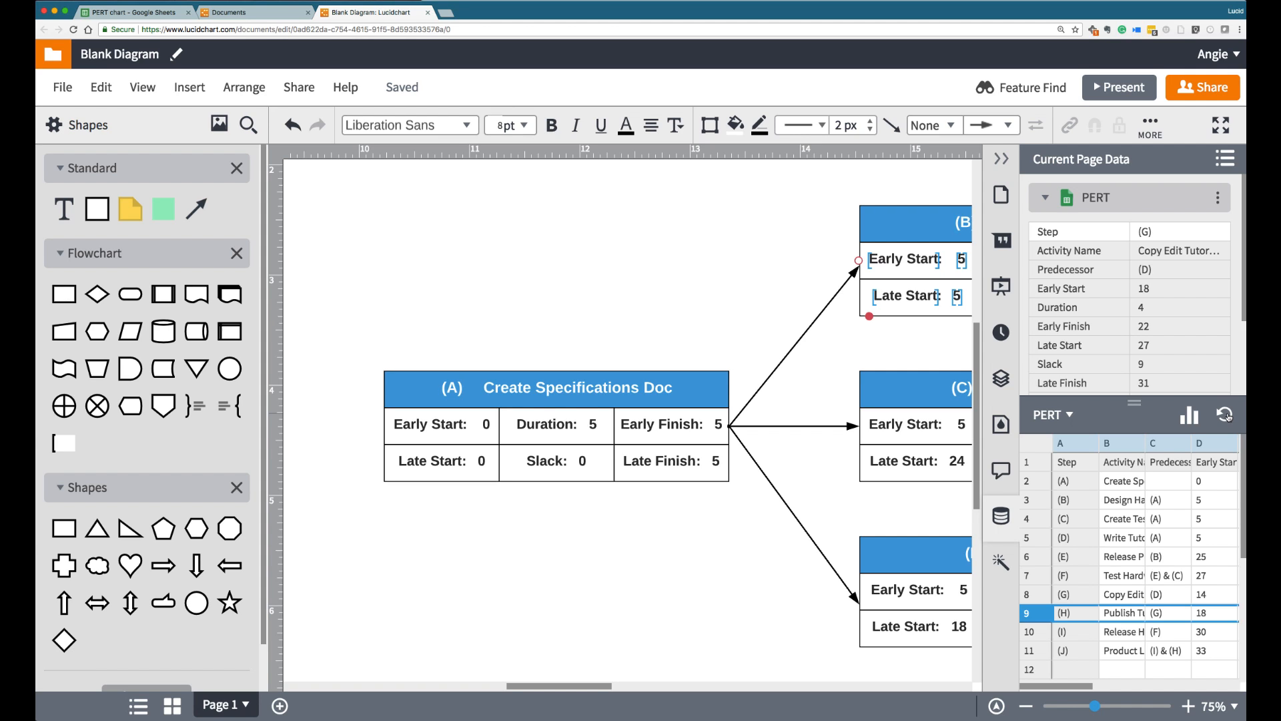
left_click(594, 325)
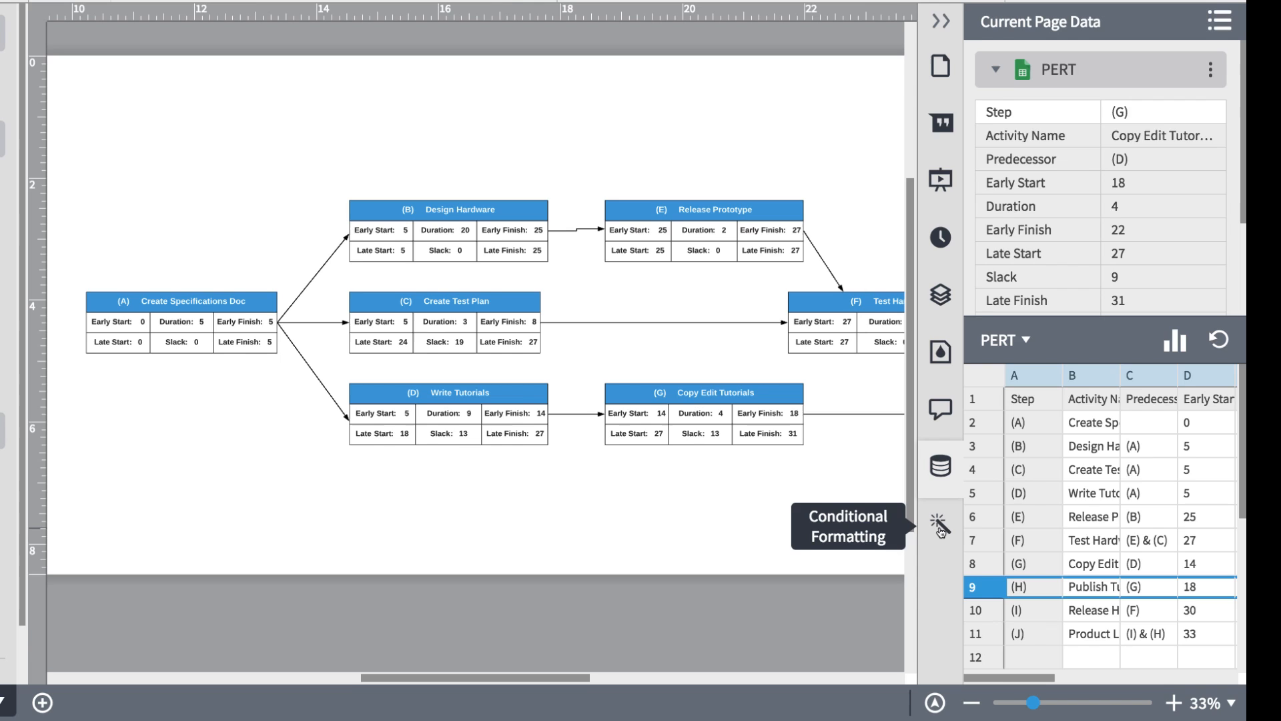
- Add a new conditional formatting rule named Critical Path: Shape data Critical contains 'True'
left_click(940, 519)
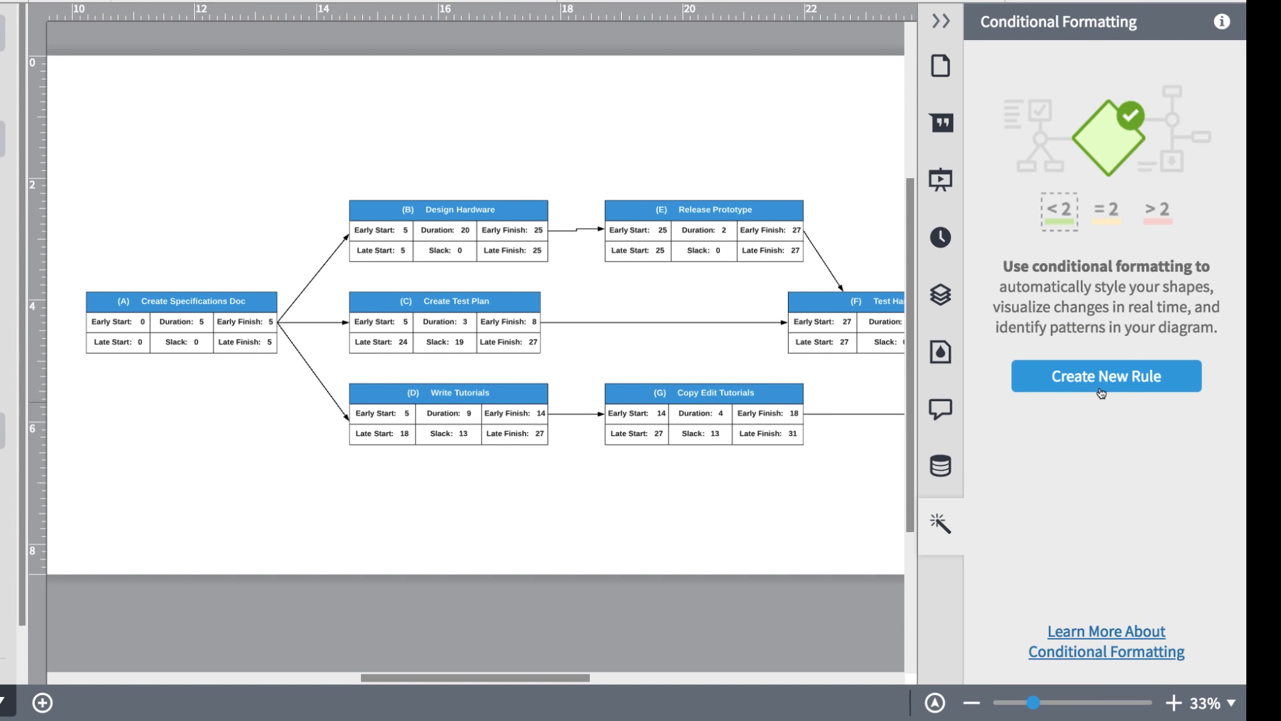
left_click(1107, 377)
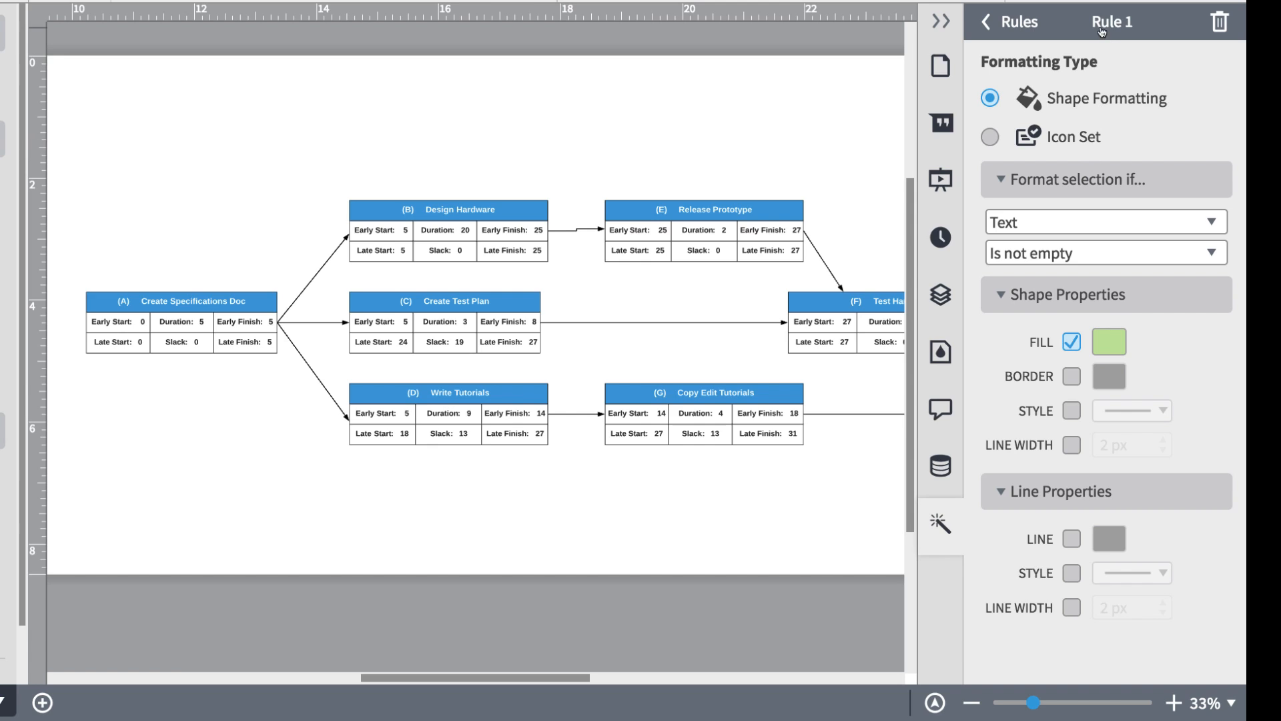
double_click(1114, 21)
type("Critical Path")
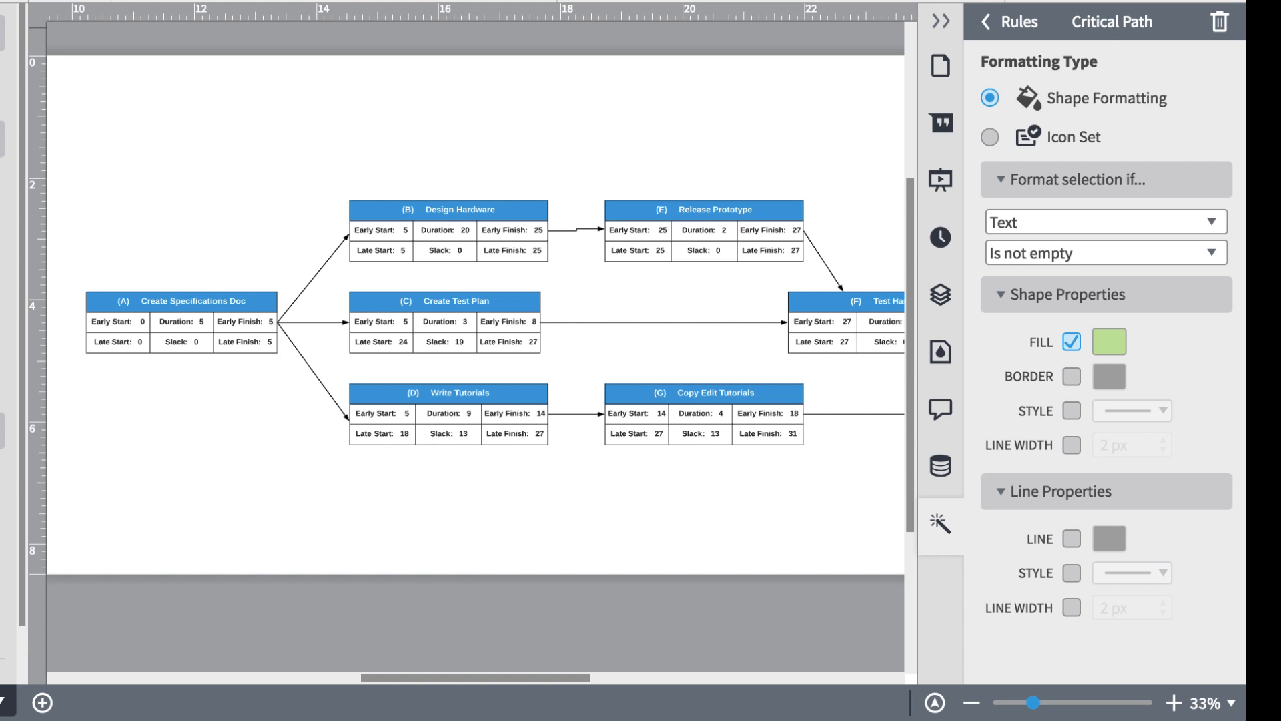
mouse_move(1118, 58)
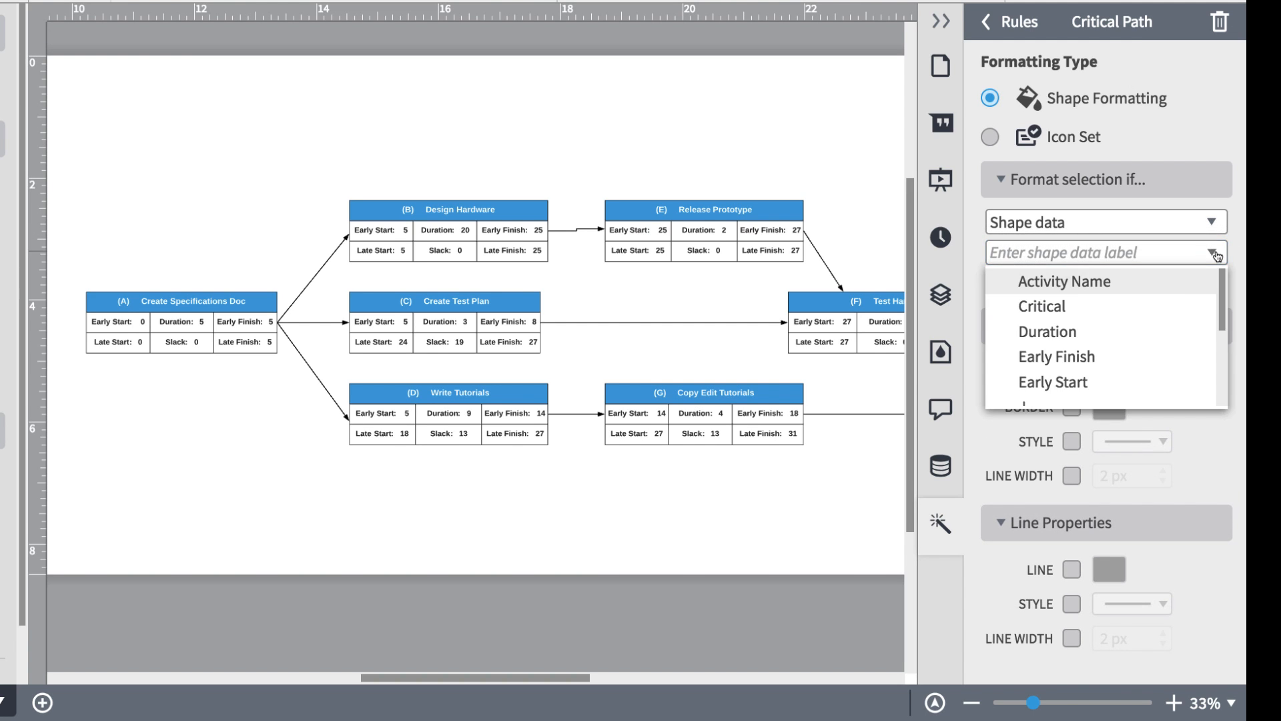
left_click(1041, 306)
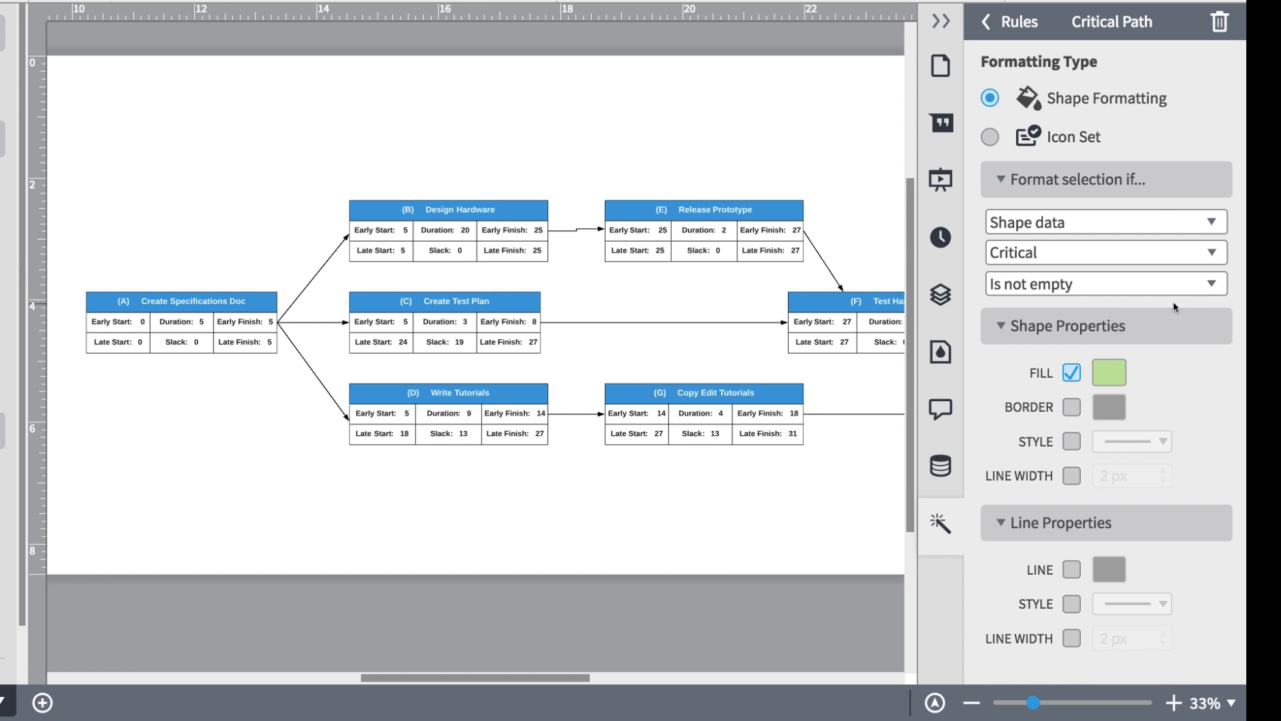
mouse_move(1213, 284)
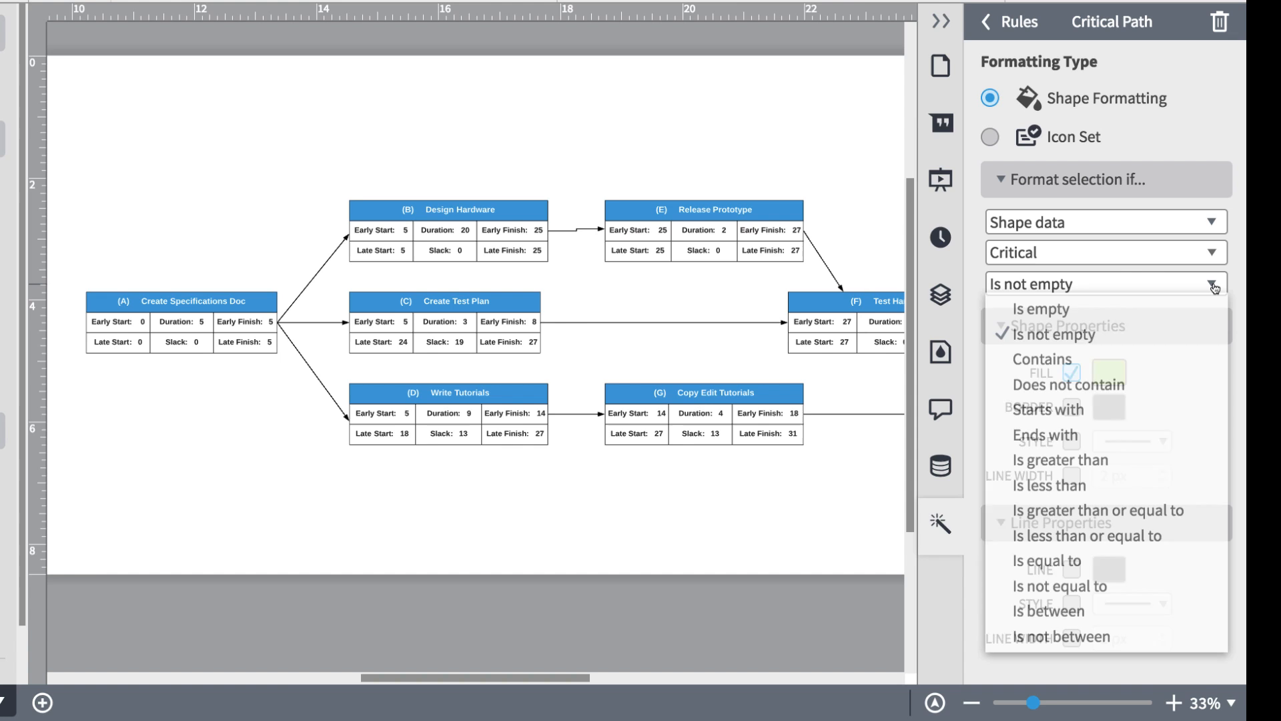
left_click(1212, 284)
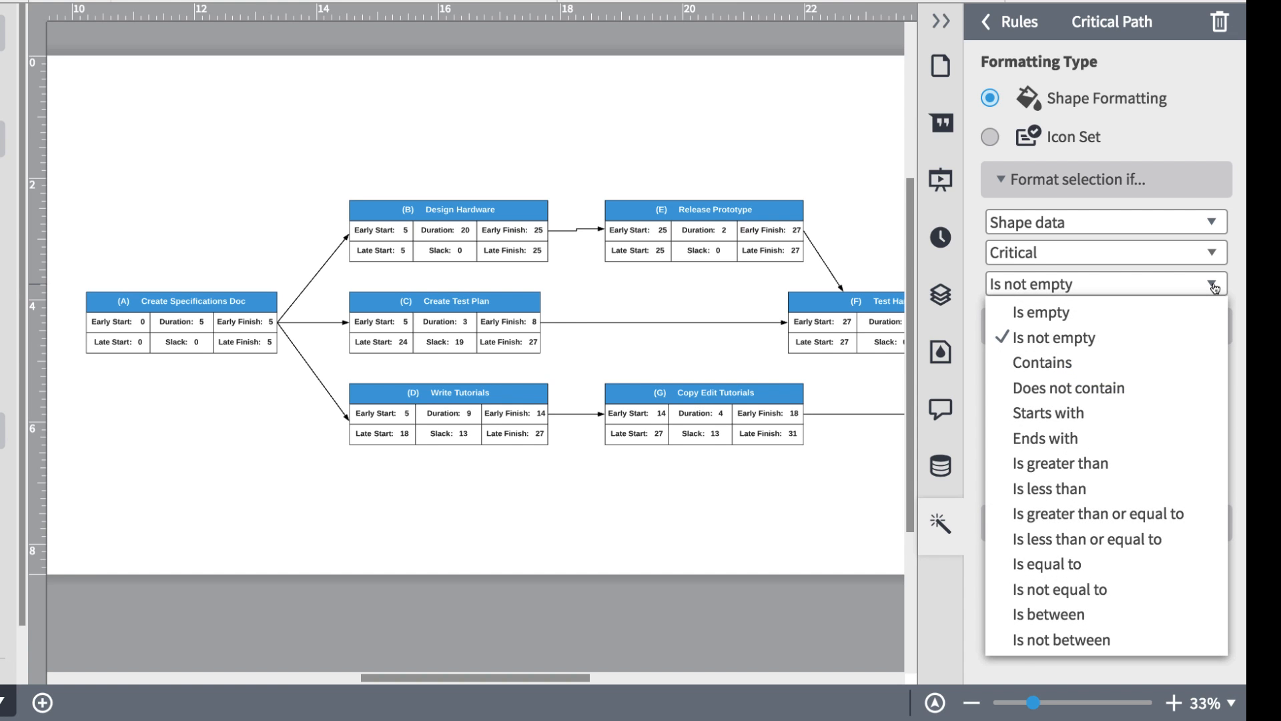
left_click(1041, 363)
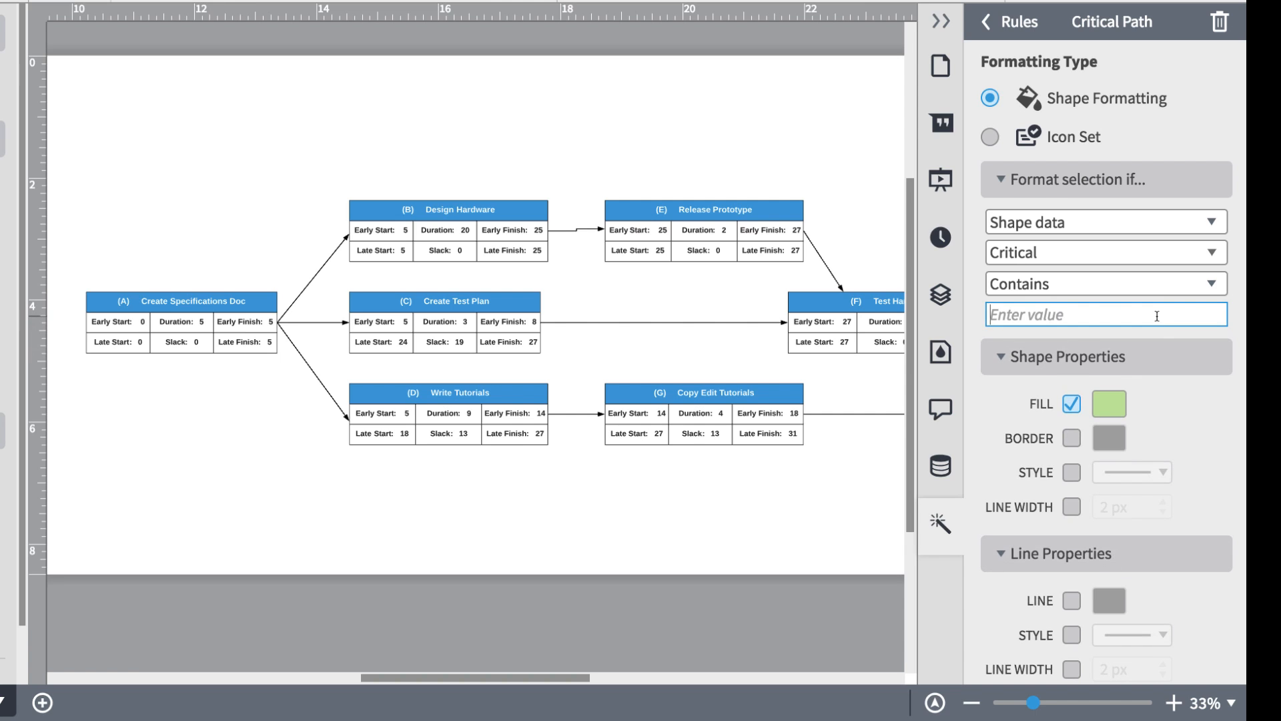
type("True")
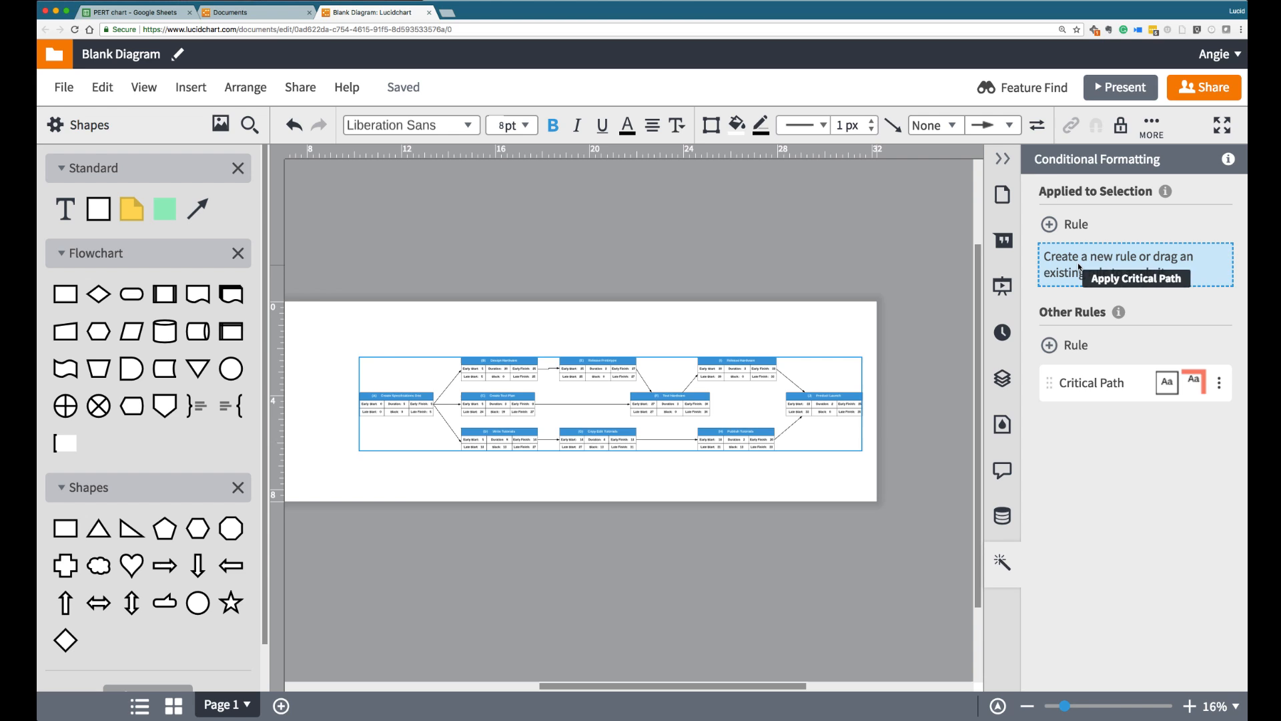
- Apply the Critical Path rule to the selected chart shapes
left_click(1137, 277)
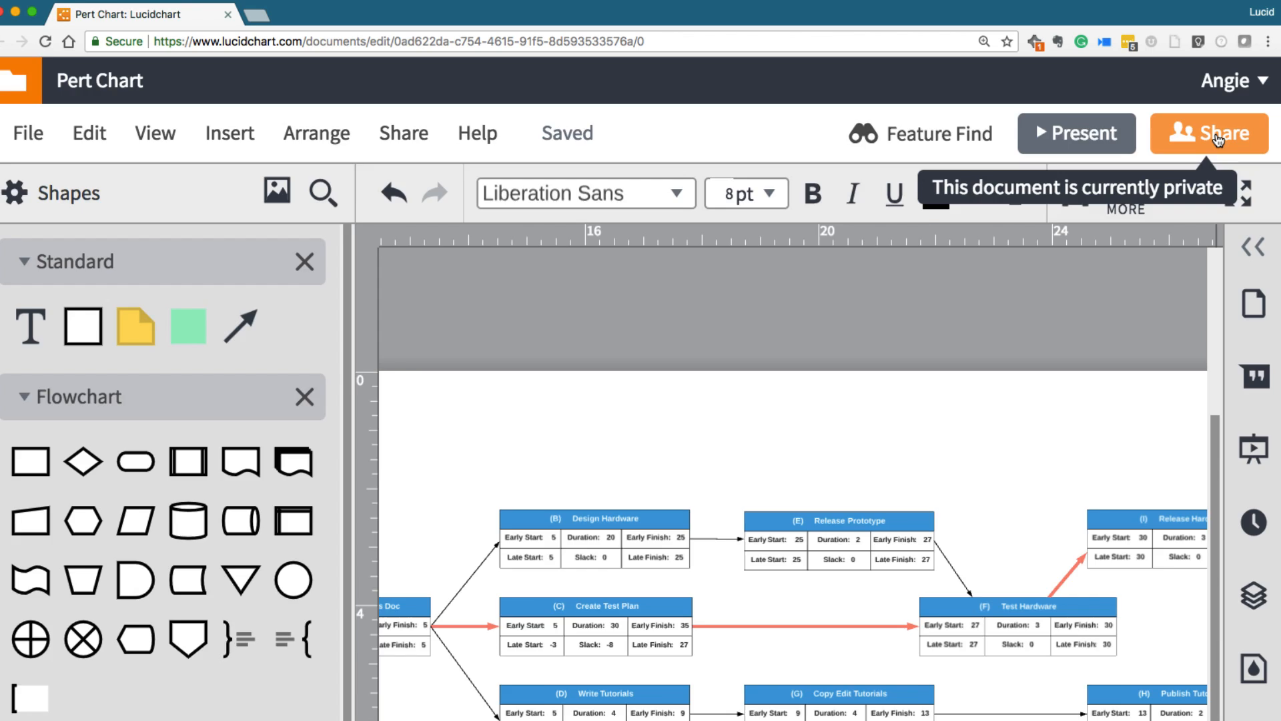
- Publish the Pert Chart as a full-document URL and generate the link
left_click(1209, 133)
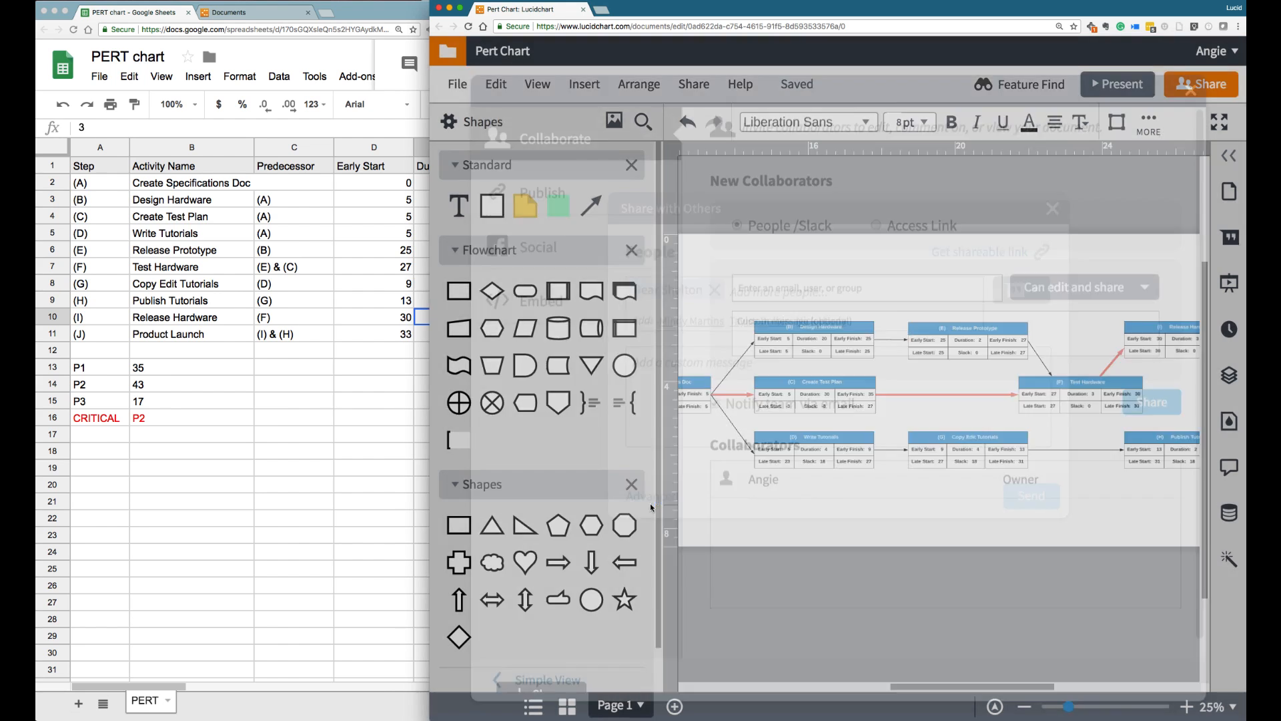
left_click(541, 185)
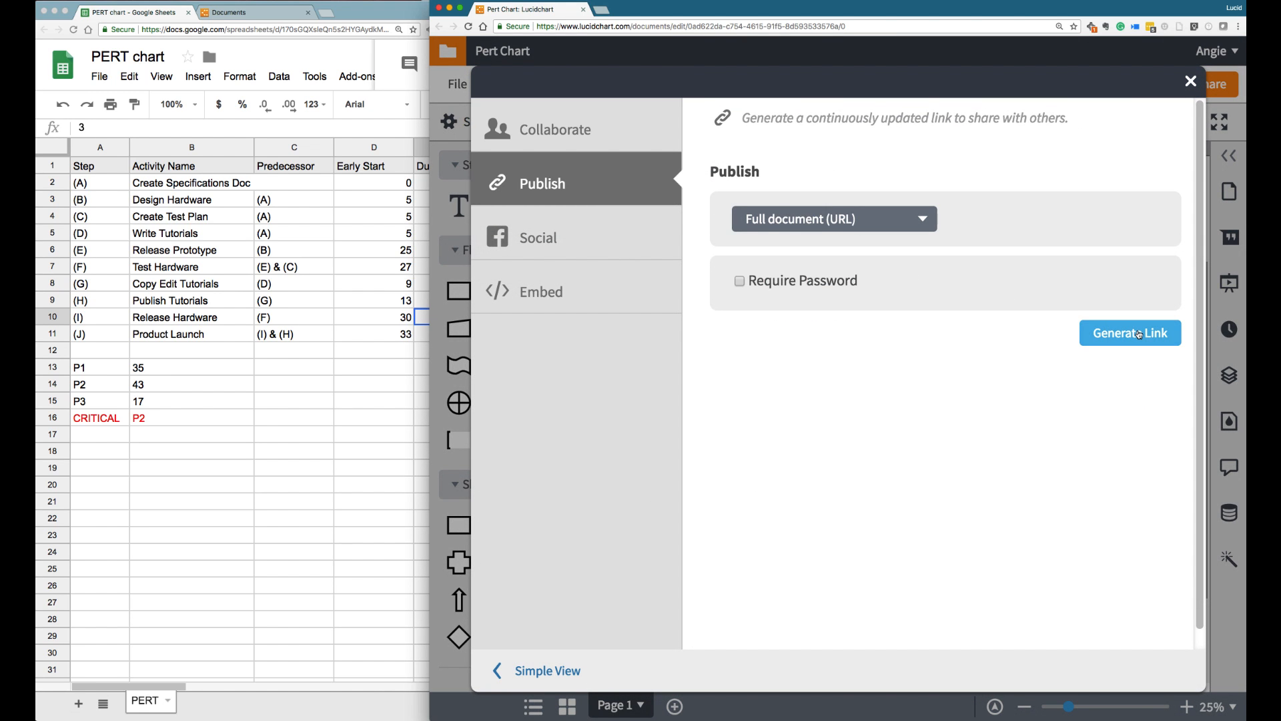
left_click(1130, 333)
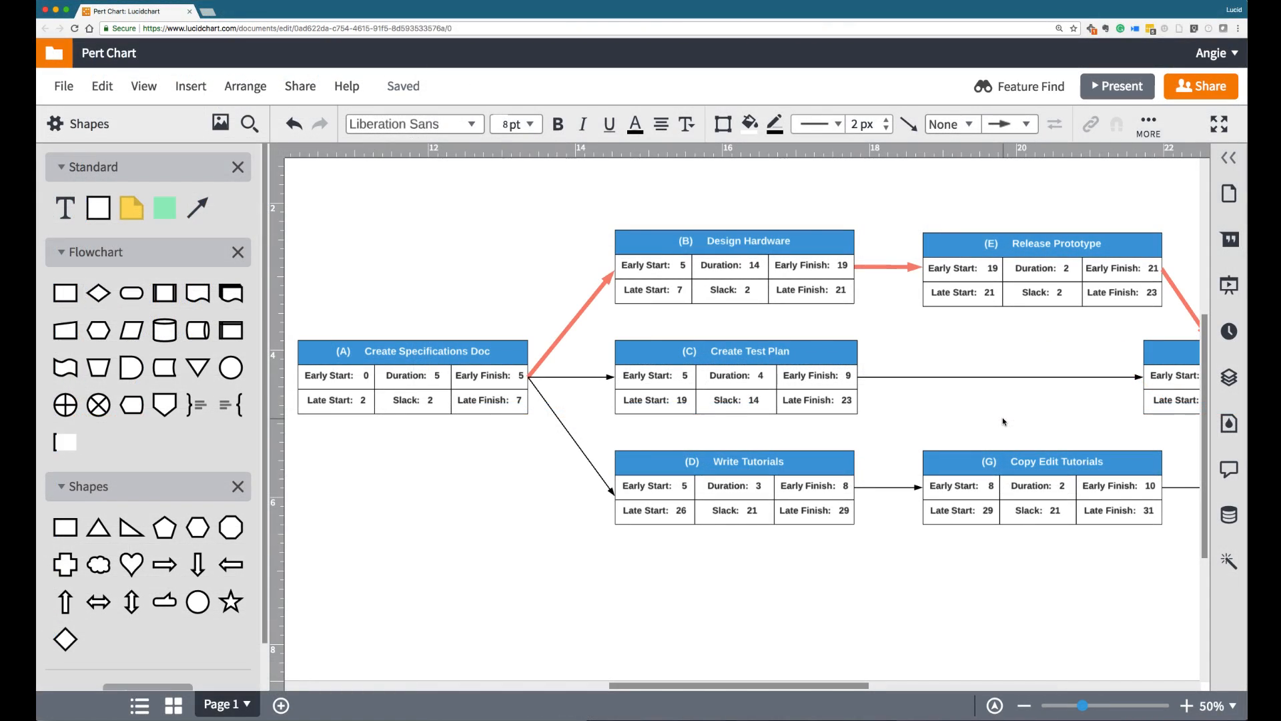
scroll("right", 3)
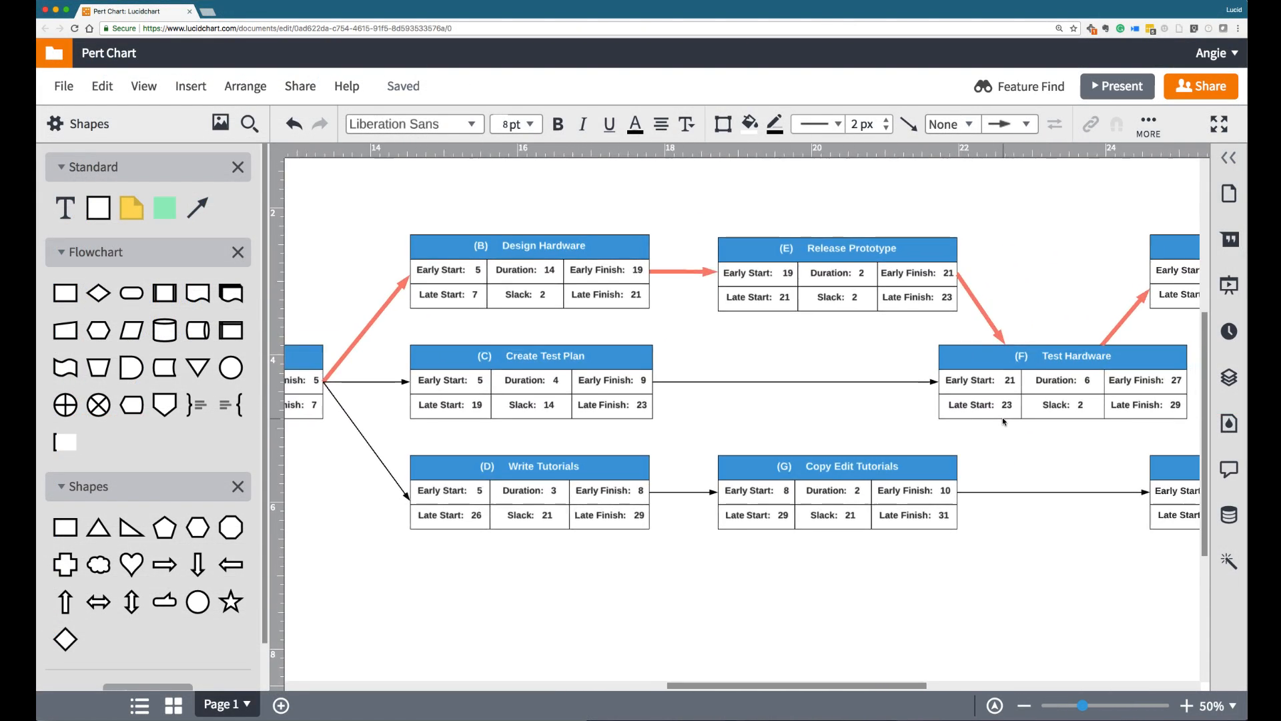
scroll("right", 3)
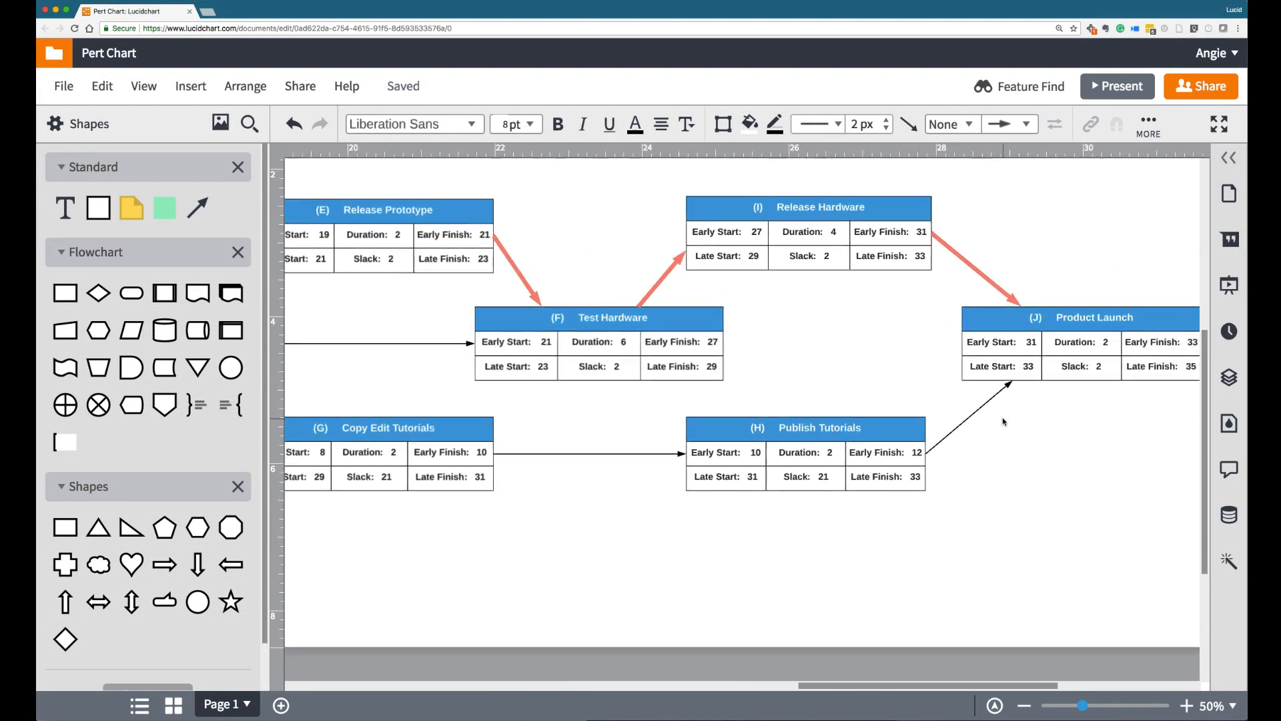